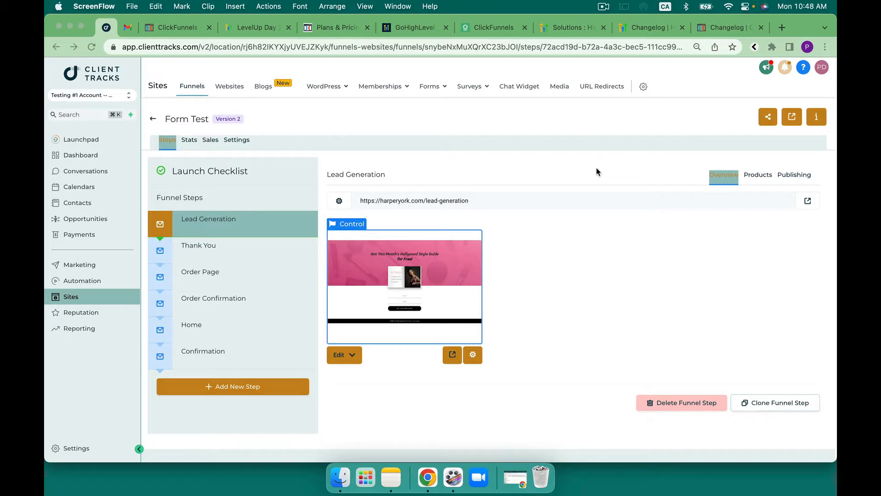
{"action": "mouse_move", "coordinate": [473, 147]}
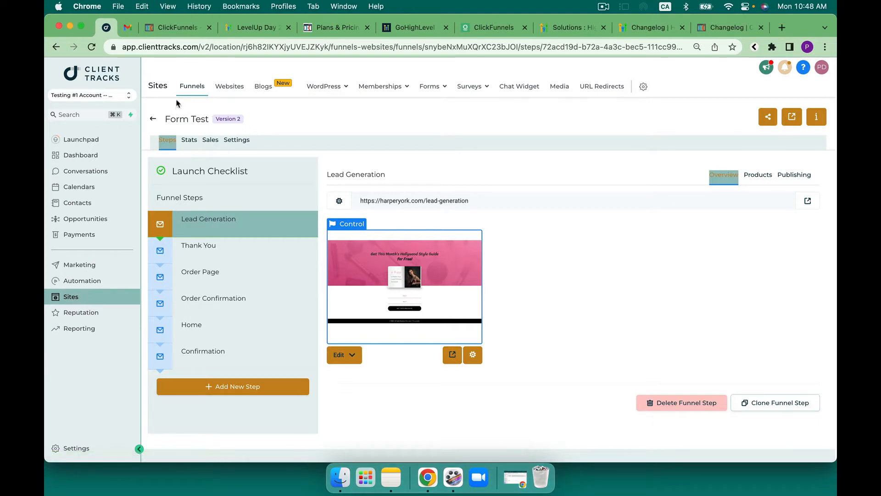
- Go from the Form Test funnel overview to the Forms Builder page
{"action": "left_click", "coordinate": [430, 86]}
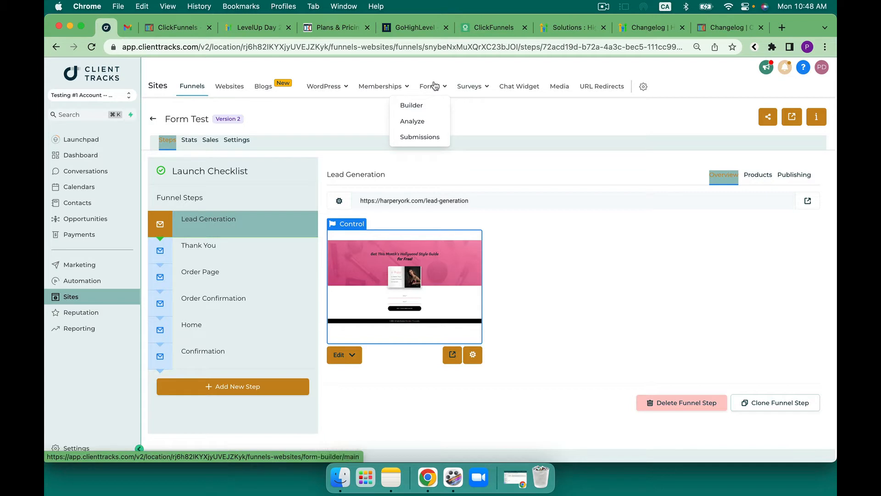
{"action": "mouse_move", "coordinate": [425, 106]}
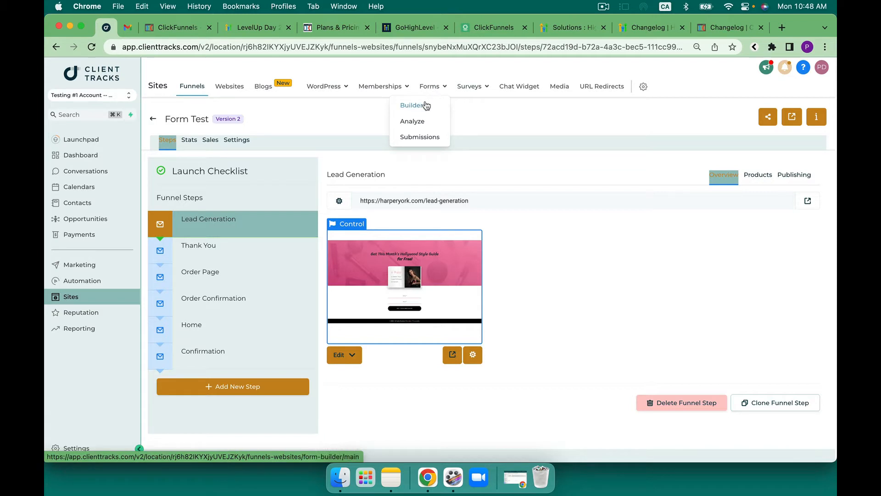
{"action": "mouse_move", "coordinate": [420, 137]}
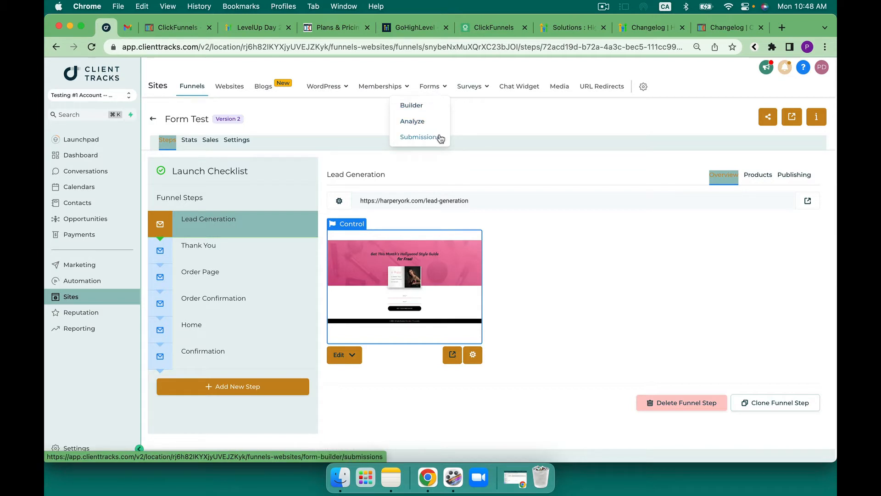
{"action": "left_click", "coordinate": [411, 105]}
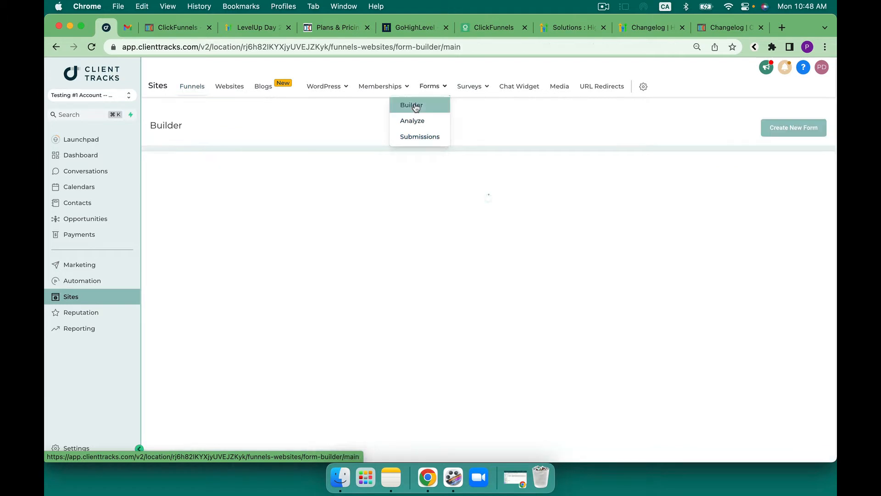
- Open the Lead Generation Form in the editor and show its Custom Fields tab
{"action": "left_click", "coordinate": [412, 105]}
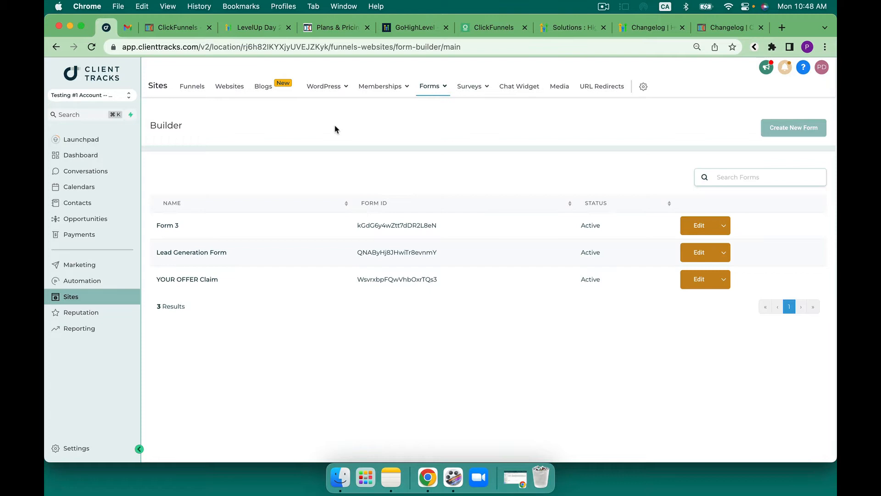
{"action": "mouse_move", "coordinate": [309, 322]}
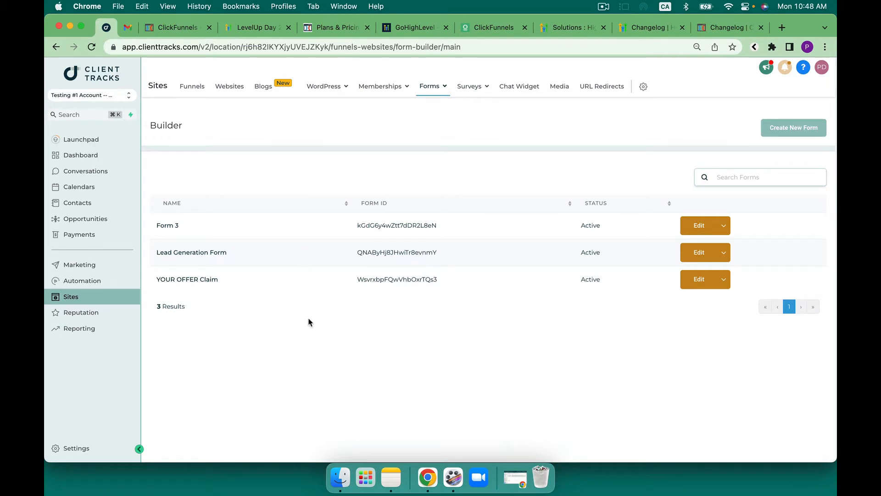
{"action": "mouse_move", "coordinate": [278, 256]}
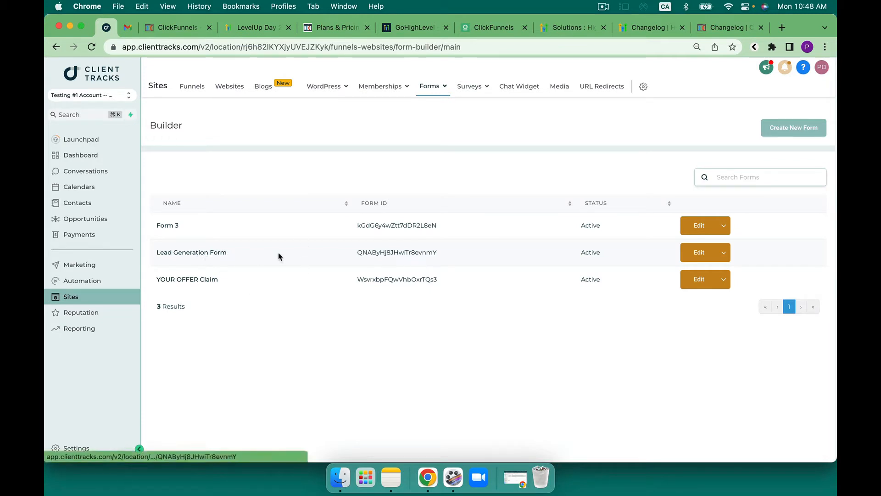
{"action": "left_click", "coordinate": [699, 252]}
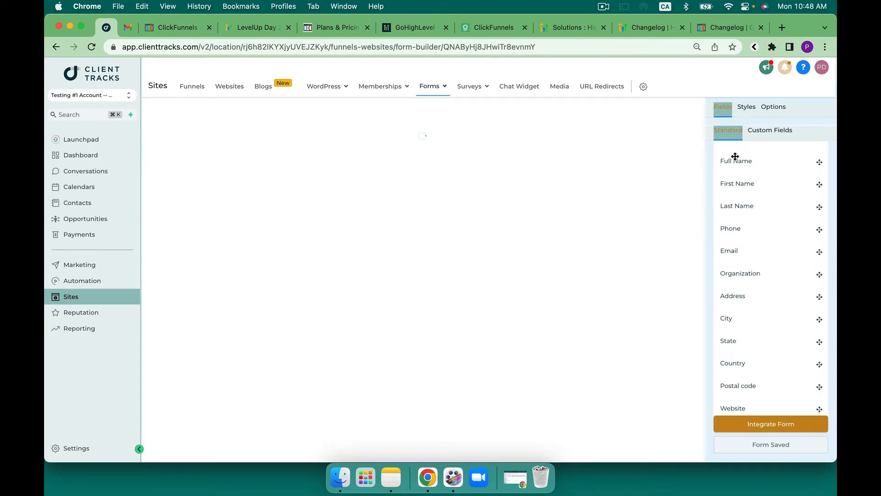
{"action": "mouse_move", "coordinate": [748, 277]}
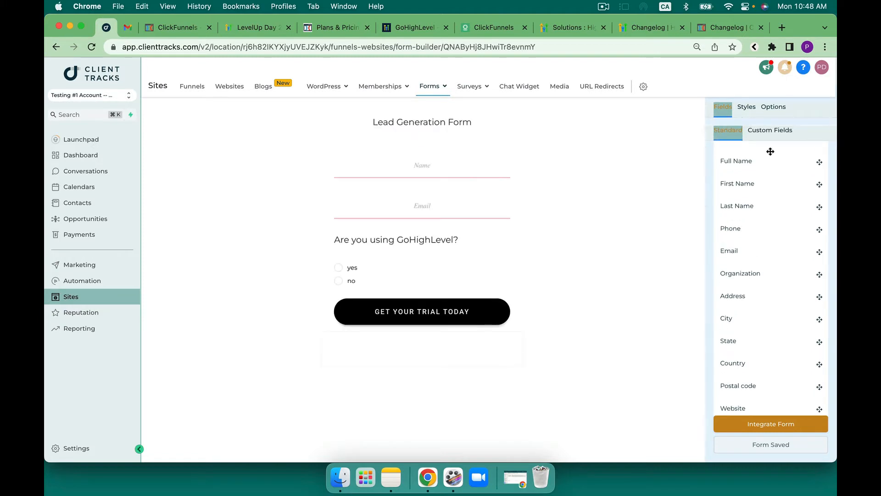
{"action": "left_click", "coordinate": [771, 130]}
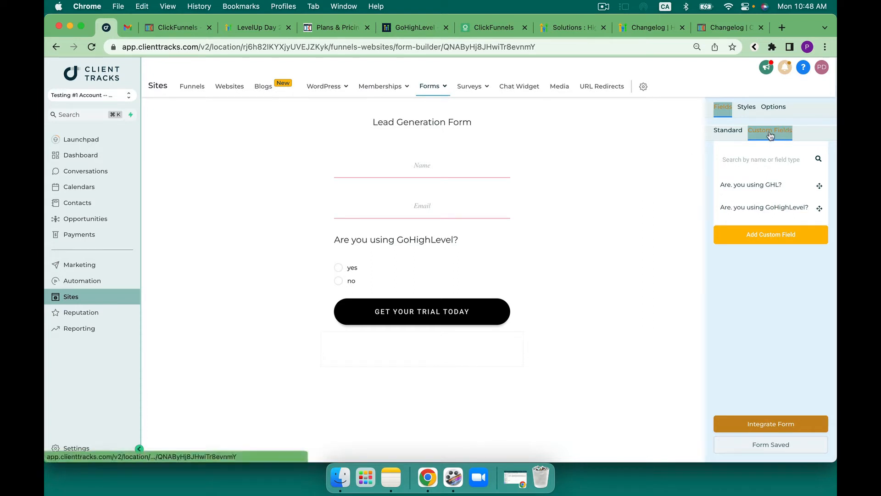
- Add a new custom field of Checkbox type and continue to its details
{"action": "left_click", "coordinate": [771, 234]}
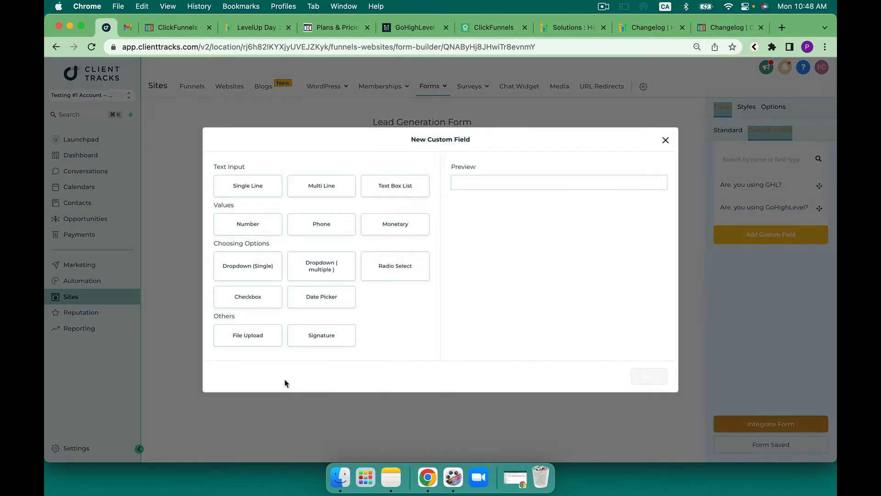
{"action": "left_click", "coordinate": [395, 186]}
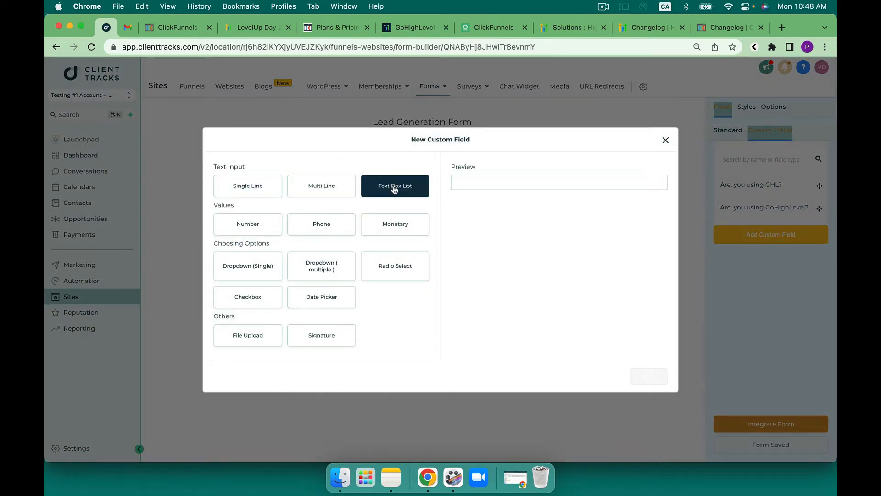
{"action": "mouse_move", "coordinate": [327, 323]}
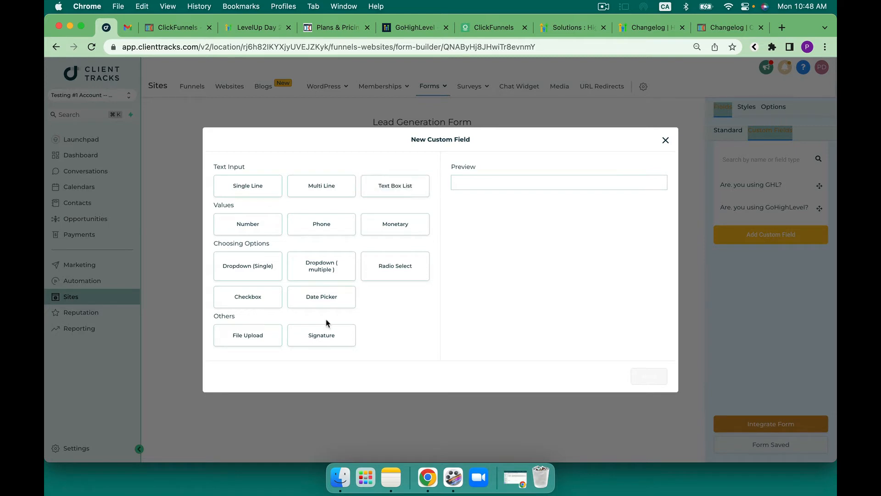
{"action": "left_click", "coordinate": [247, 296]}
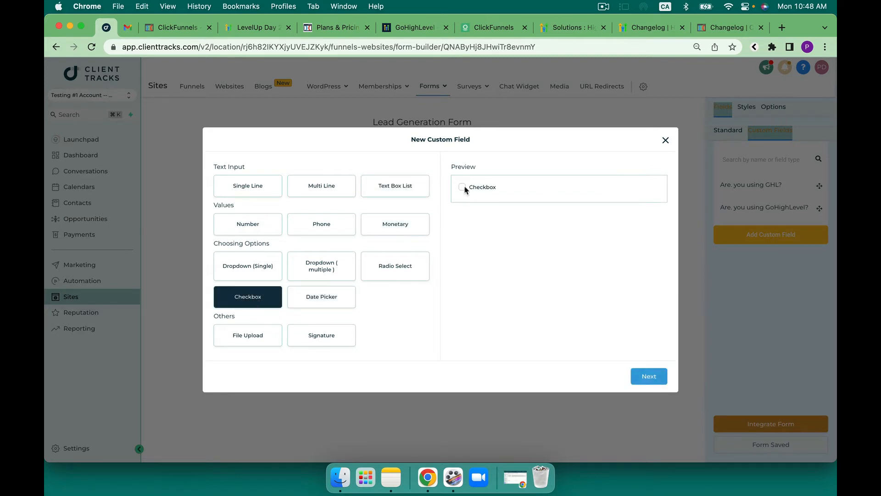
{"action": "left_click", "coordinate": [648, 376]}
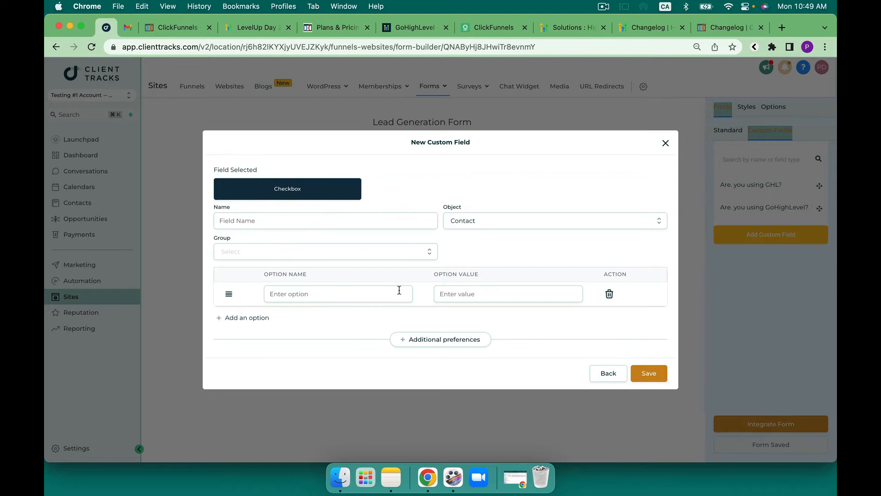
- Name the checkbox field 'Are you currently using High Levle'
{"action": "left_click", "coordinate": [326, 220]}
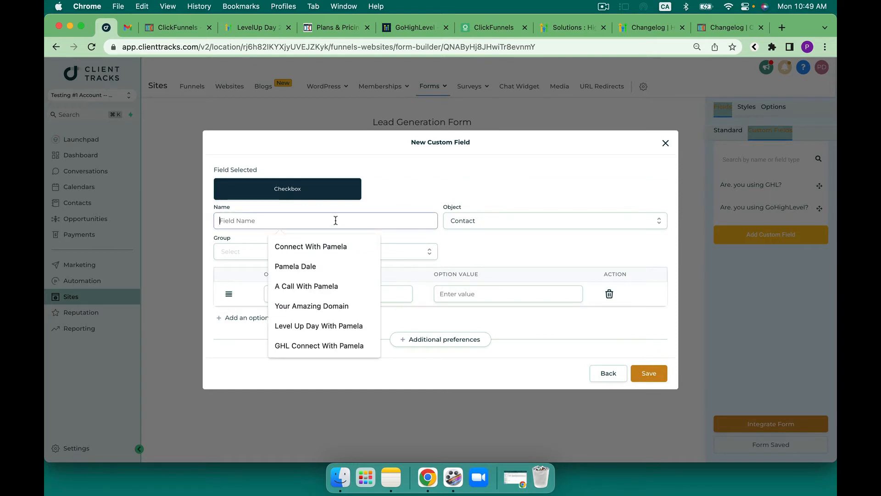
{"action": "type", "text": "Aere"}
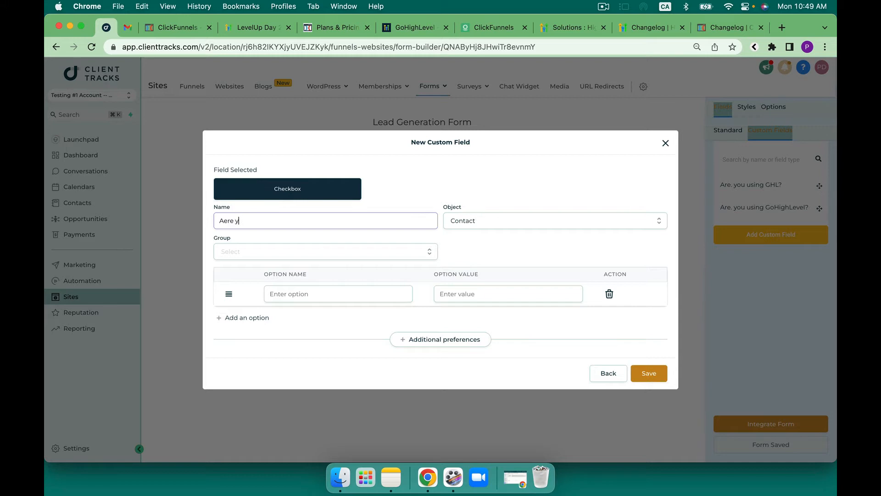
{"action": "type", "text": "you"}
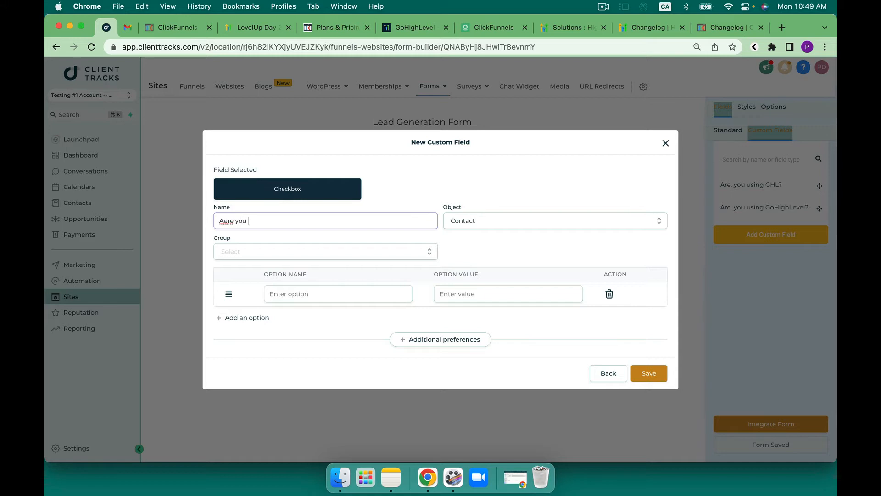
{"action": "type", "text": "A"}
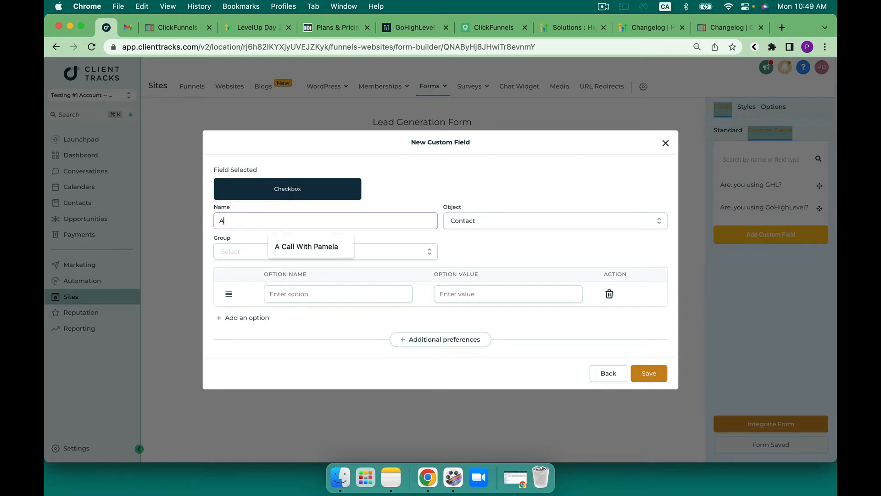
{"action": "type", "text": "re you"}
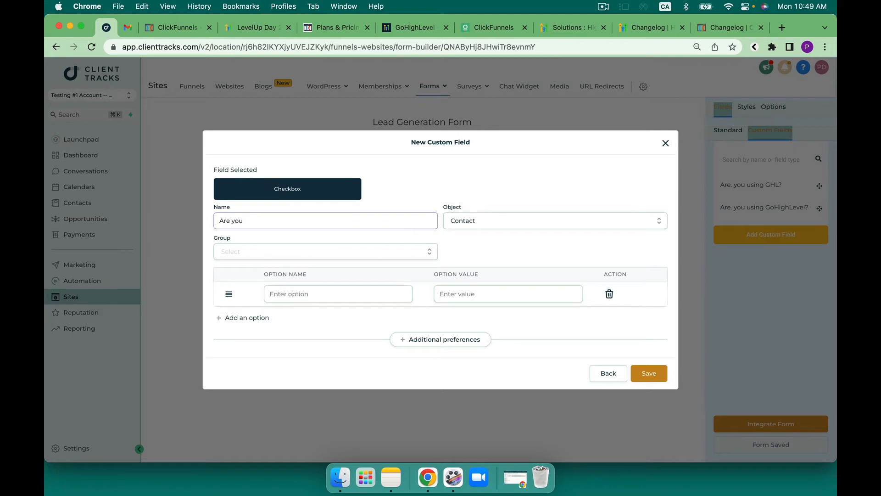
{"action": "type", "text": "currently"}
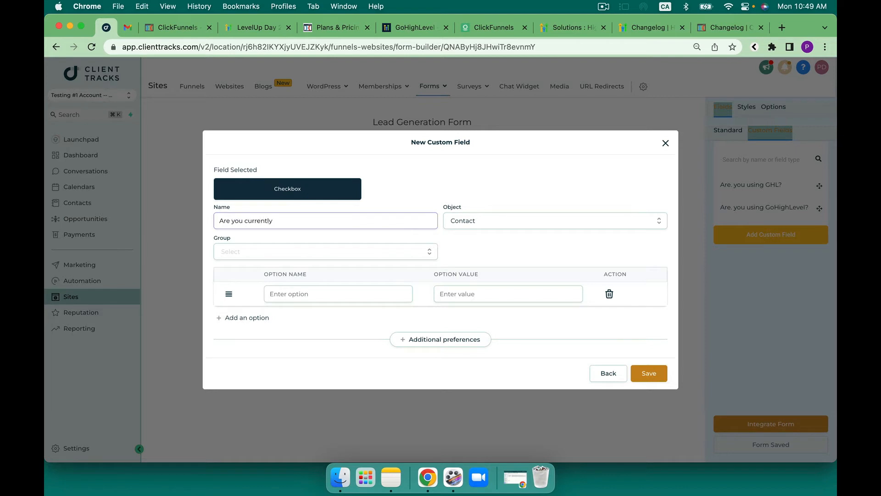
{"action": "type", "text": "using"}
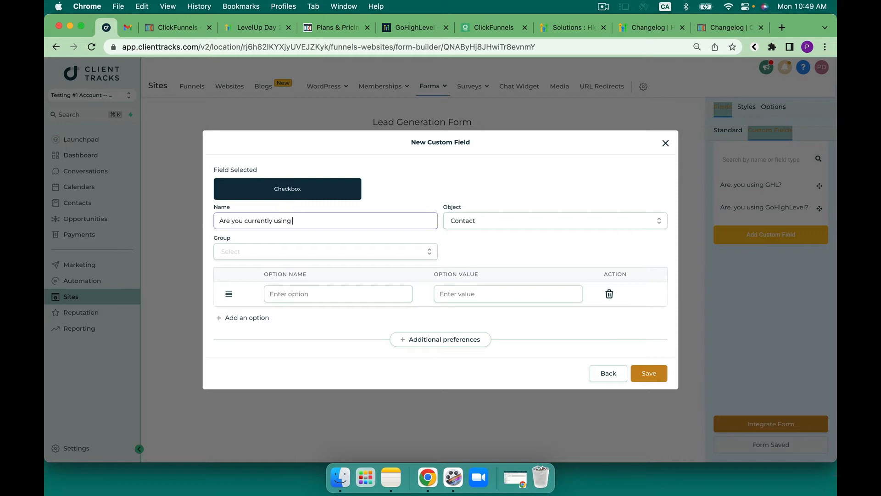
{"action": "type", "text": "High Levle"}
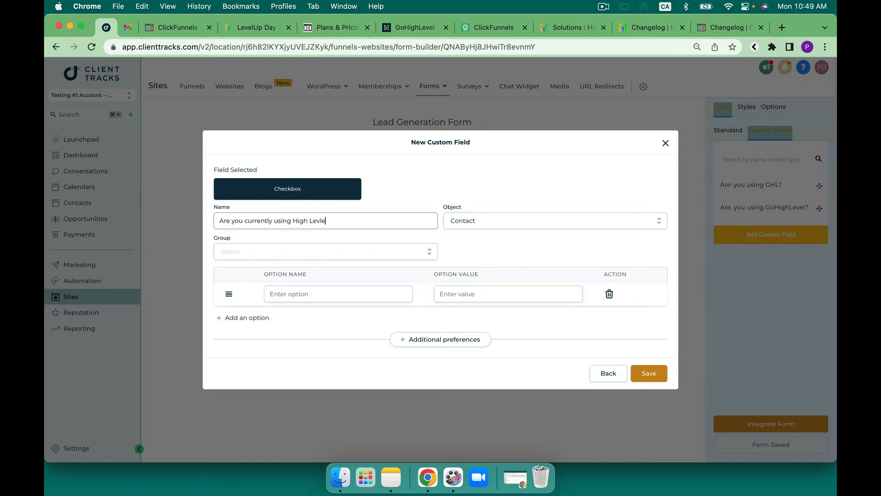
- Give the field Yes and No options, expand Additional preferences, and save it
{"action": "left_click", "coordinate": [325, 251]}
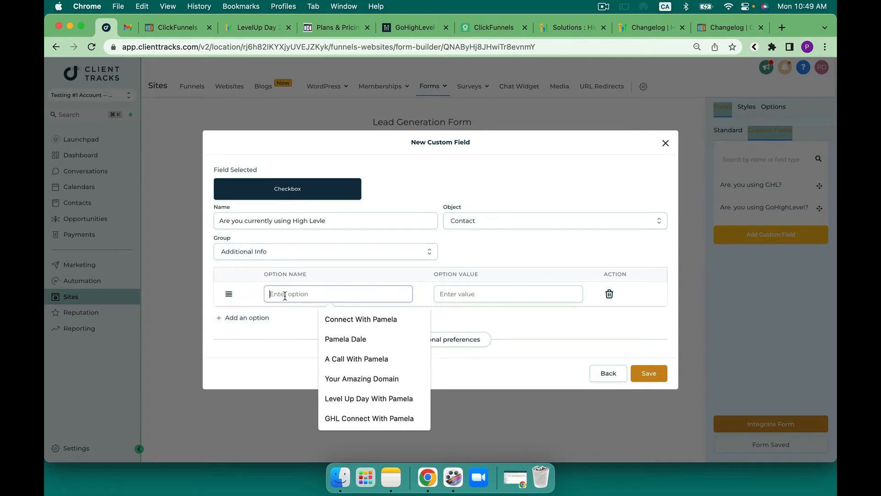
{"action": "type", "text": "Yes"}
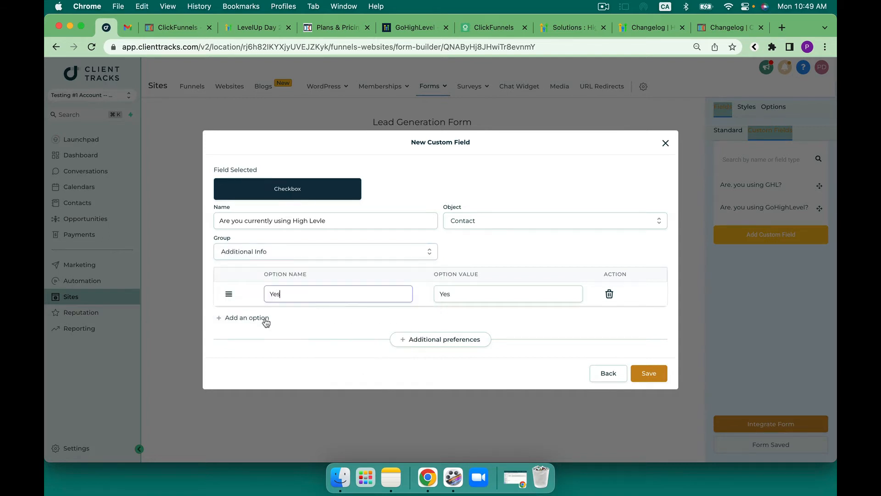
{"action": "left_click", "coordinate": [246, 317]}
{"action": "type", "text": "No"}
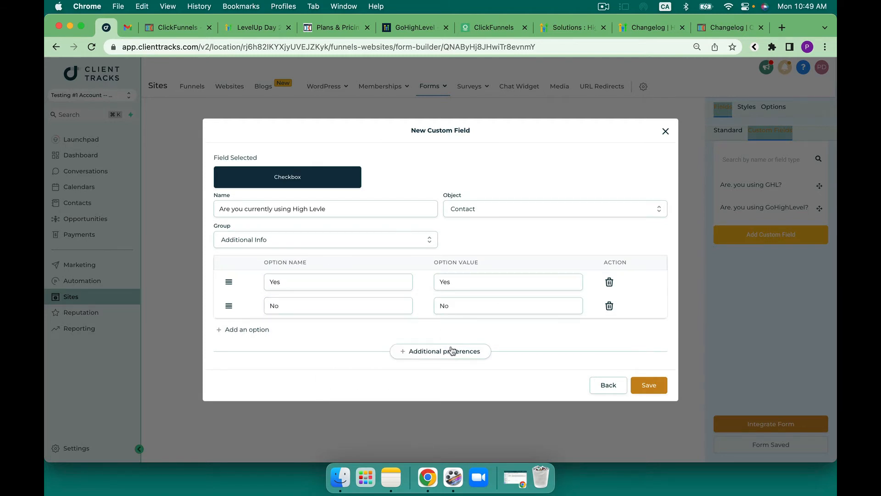
{"action": "left_click", "coordinate": [440, 351]}
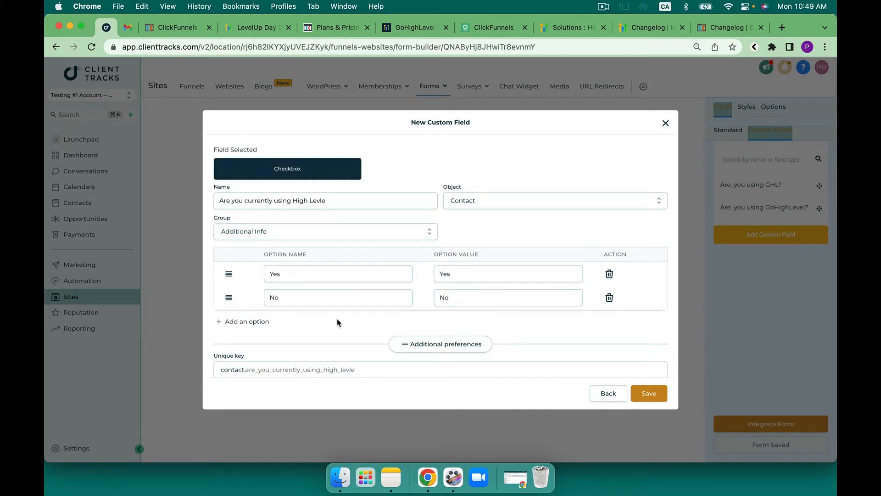
{"action": "left_click", "coordinate": [649, 393]}
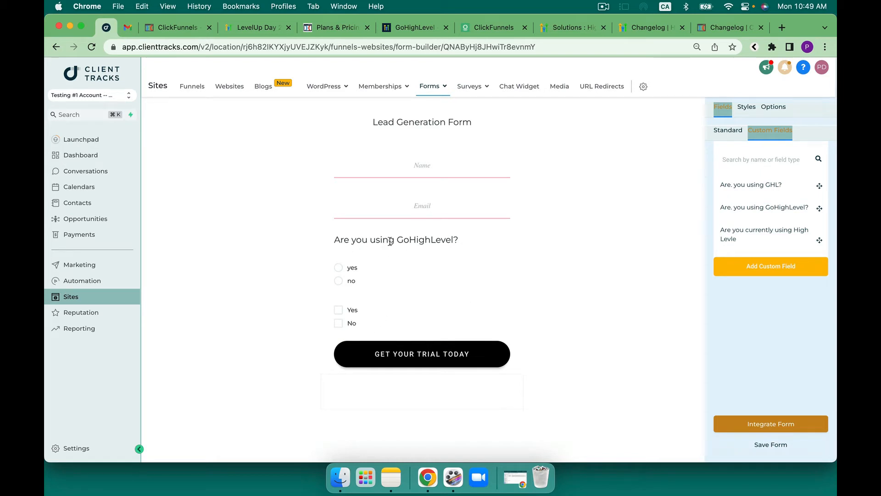
{"action": "mouse_move", "coordinate": [468, 248]}
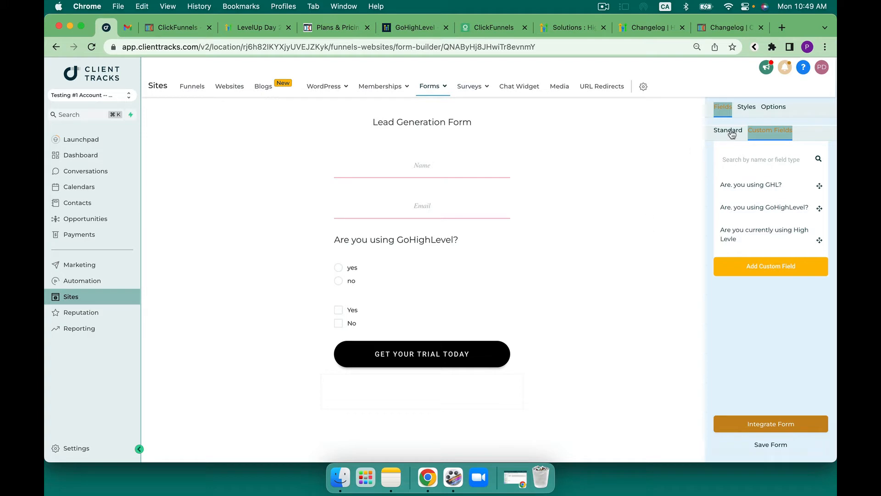
- Switch to Standard fields and place a Text element above the Yes/No checkboxes
{"action": "left_click", "coordinate": [728, 130]}
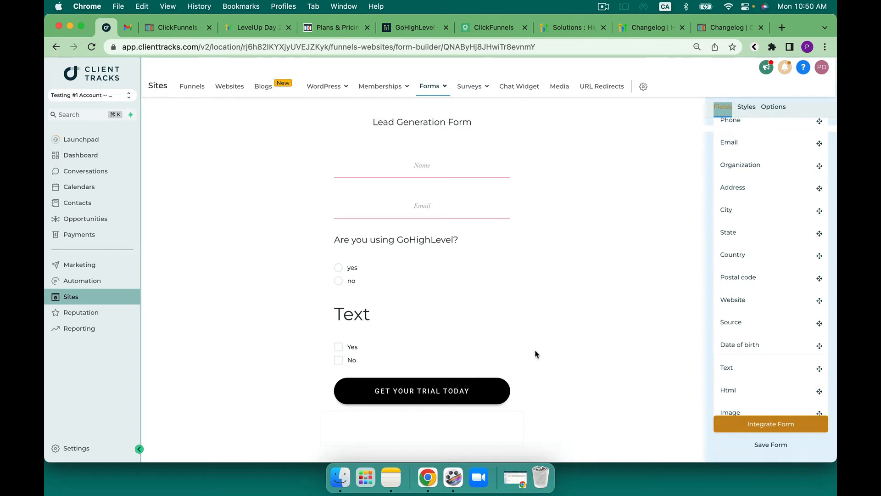
{"action": "mouse_move", "coordinate": [406, 241]}
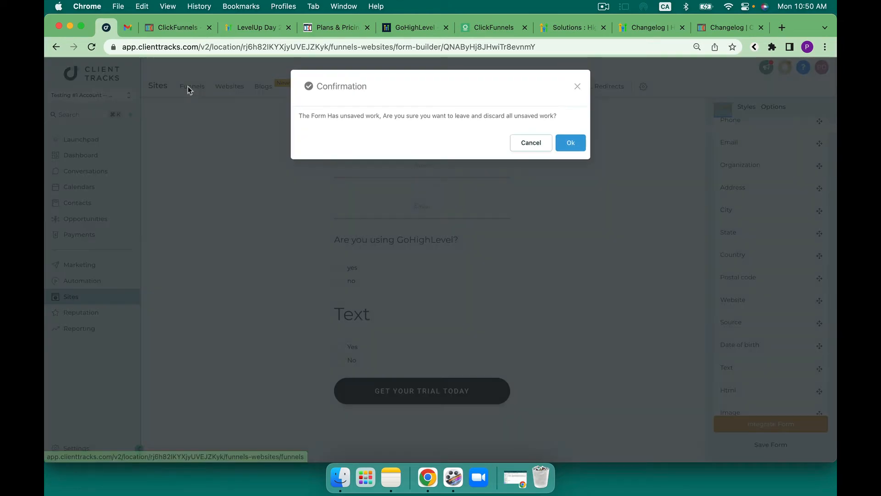
- Discard the unsaved form changes and open the Form Test funnel
{"action": "left_click", "coordinate": [570, 142]}
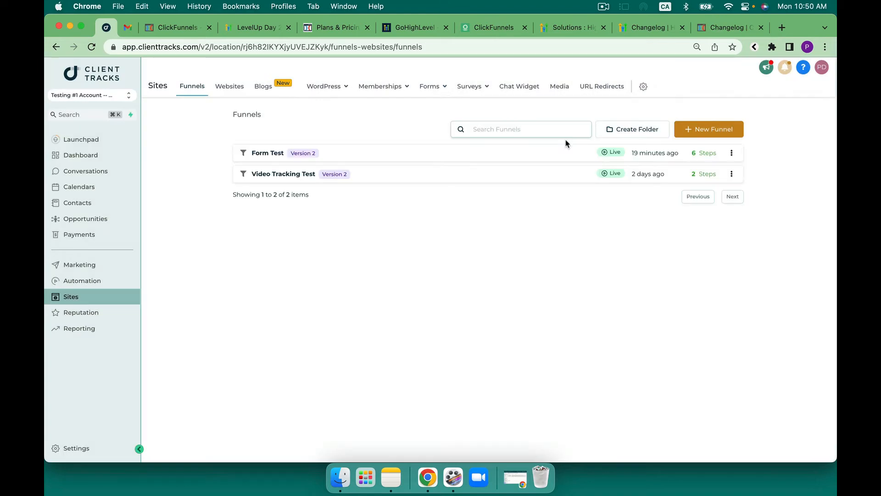
{"action": "left_click", "coordinate": [268, 152]}
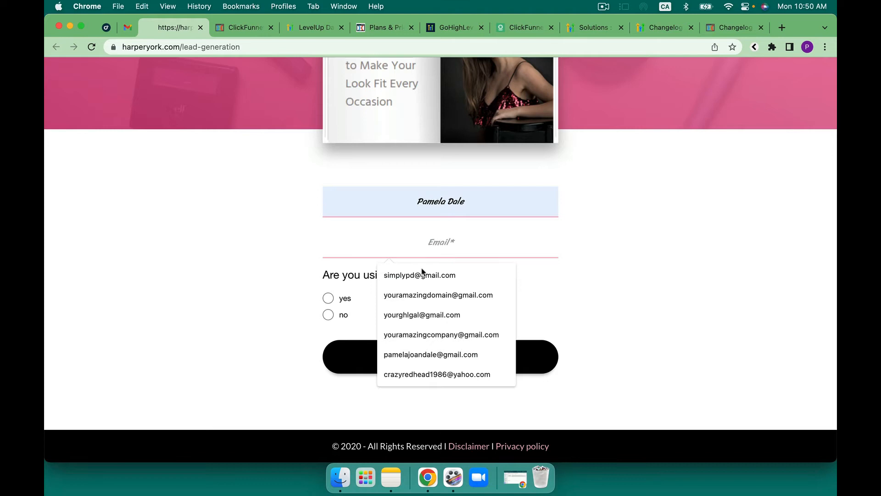
- Submit the live form with a saved email answering yes, then return to GoHighLevel
{"action": "left_click", "coordinate": [419, 275]}
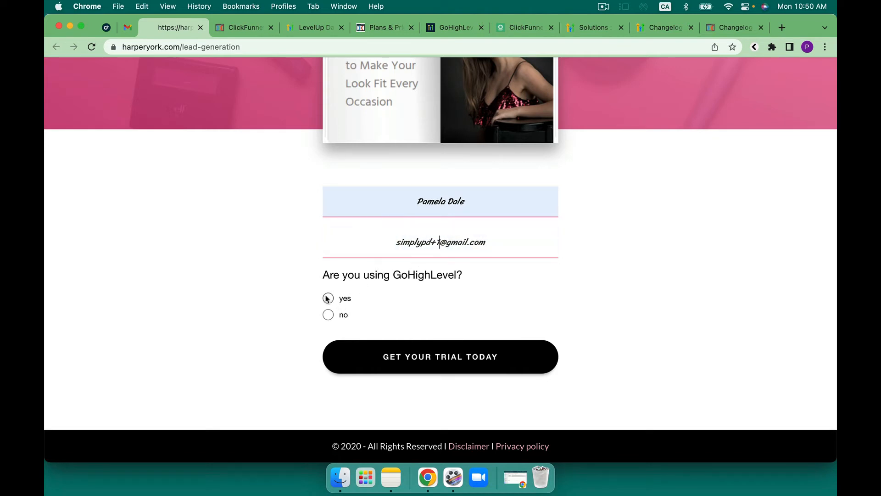
{"action": "left_click", "coordinate": [328, 298]}
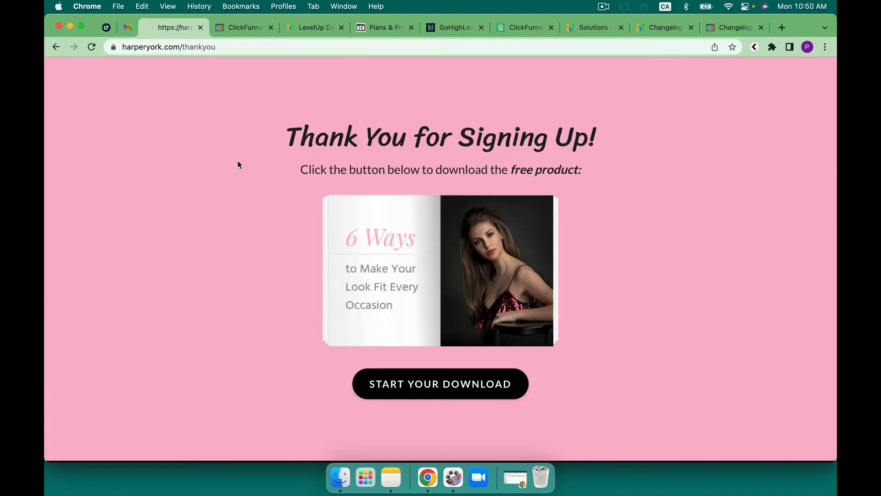
{"action": "left_click", "coordinate": [106, 27]}
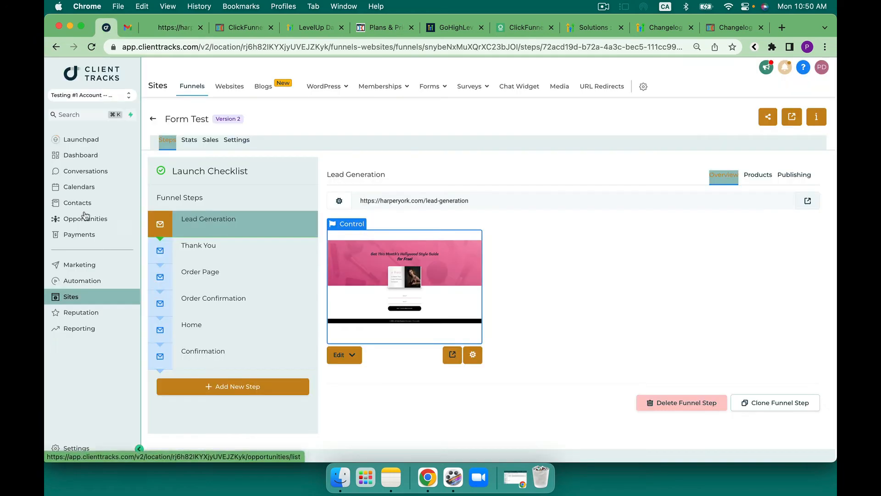
- Open the newest contact and expand Additional Info to see the yes answer
{"action": "left_click", "coordinate": [77, 202]}
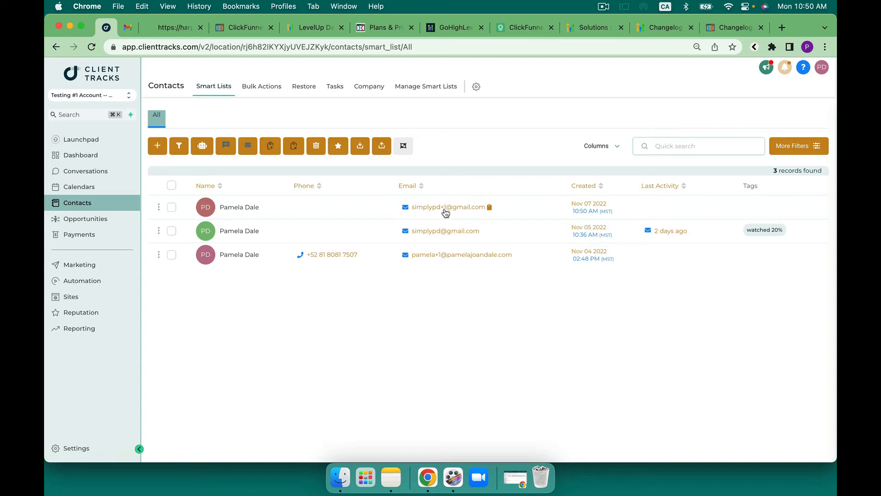
{"action": "mouse_move", "coordinate": [250, 209]}
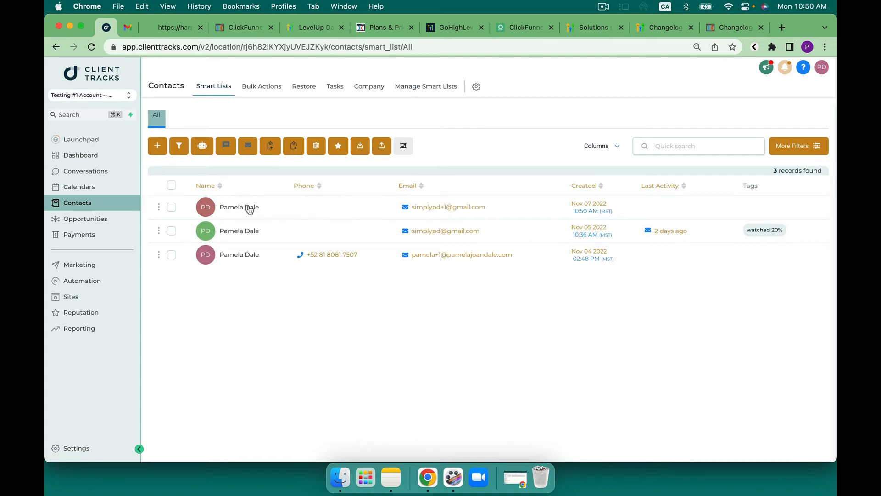
{"action": "left_click", "coordinate": [239, 207]}
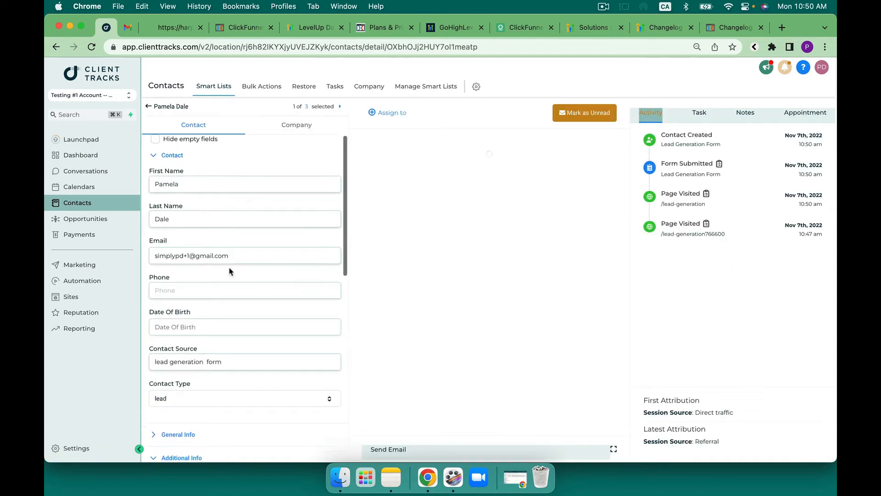
{"action": "scroll", "scroll_direction": "down", "scroll_amount": 3}
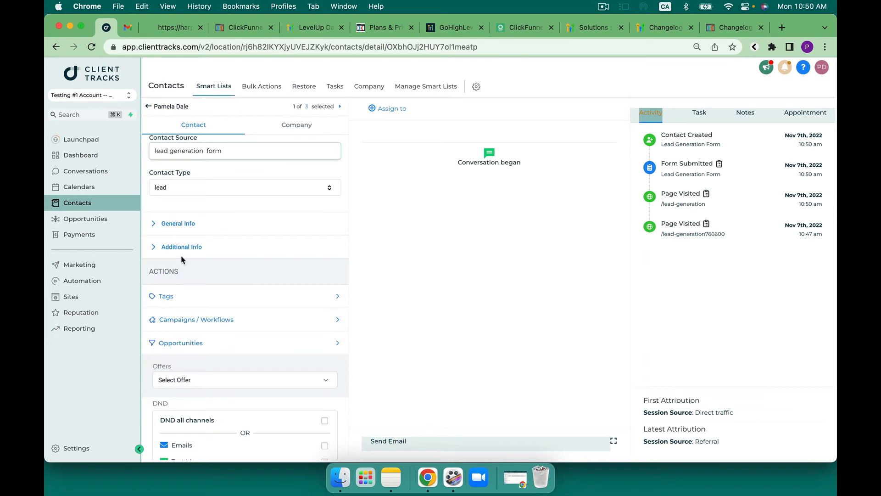
{"action": "left_click", "coordinate": [181, 246]}
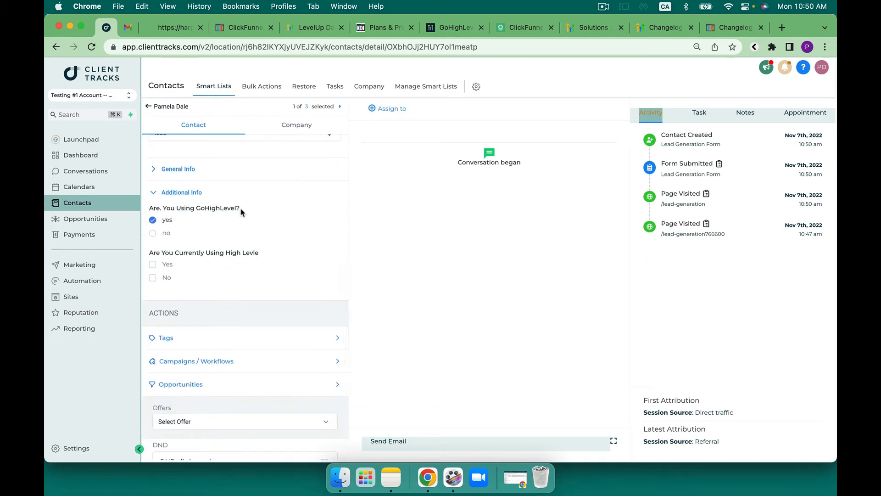
{"action": "mouse_move", "coordinate": [211, 240]}
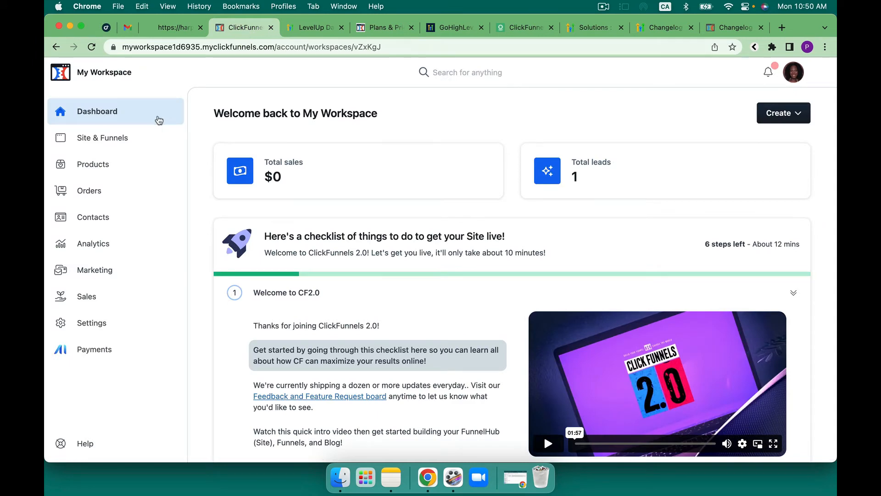
- Navigate through Site & Funnels to the Bridge Funnel and edit its Optin page
{"action": "left_click", "coordinate": [102, 138]}
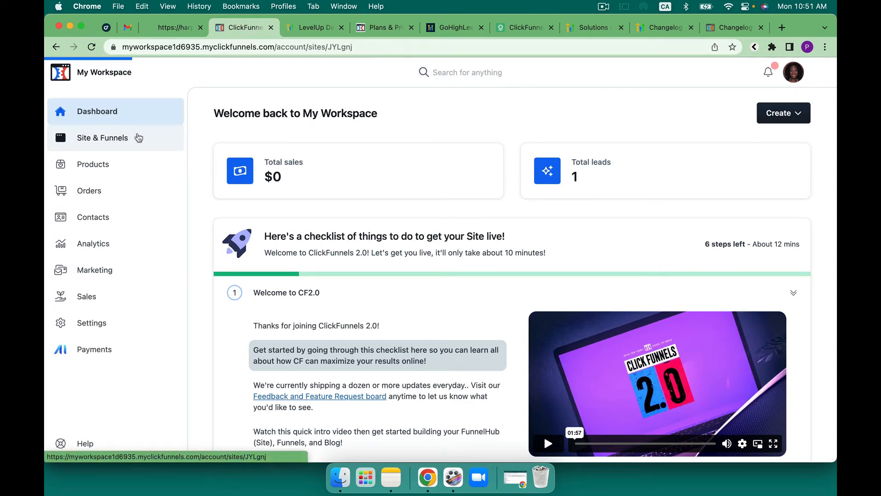
{"action": "left_click", "coordinate": [102, 137]}
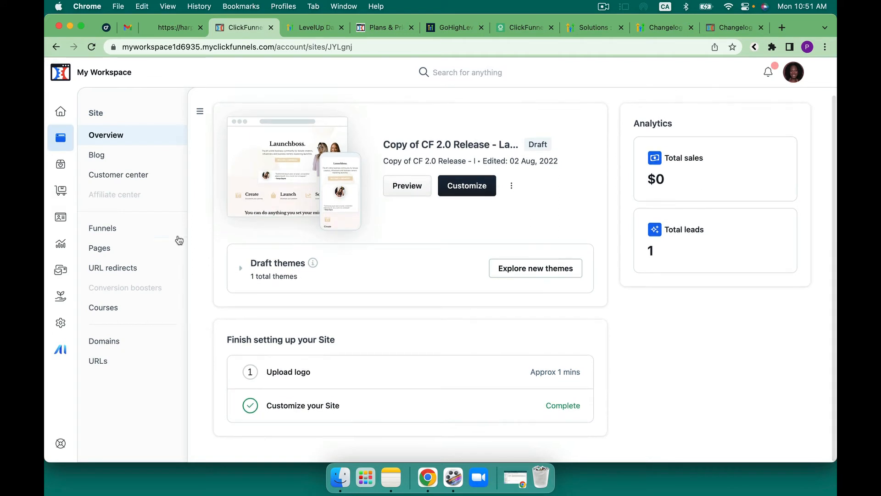
{"action": "left_click", "coordinate": [102, 227]}
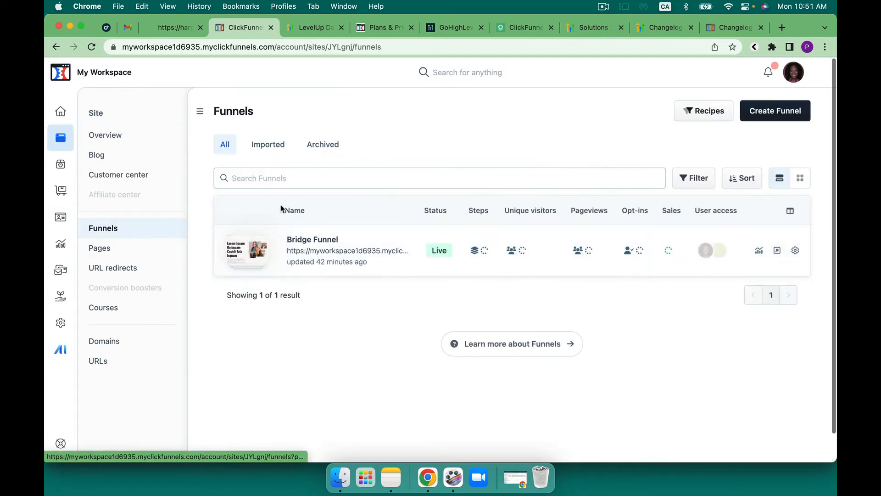
{"action": "left_click", "coordinate": [312, 239]}
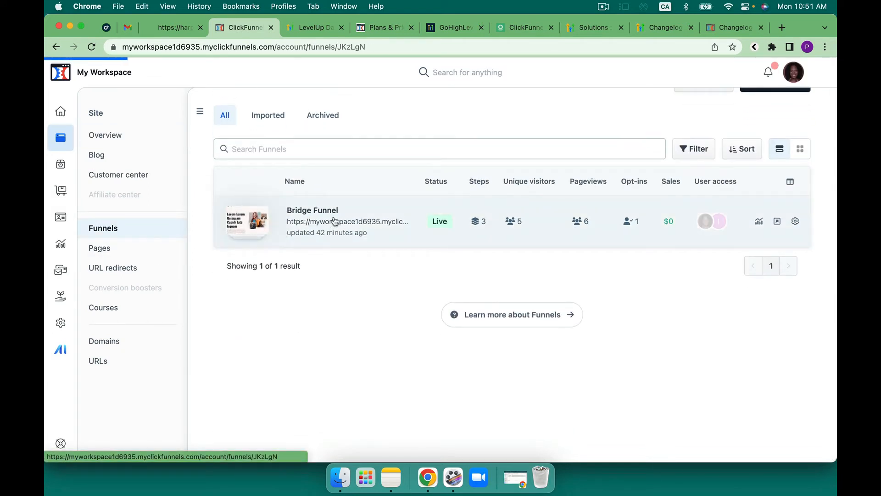
{"action": "left_click", "coordinate": [313, 210]}
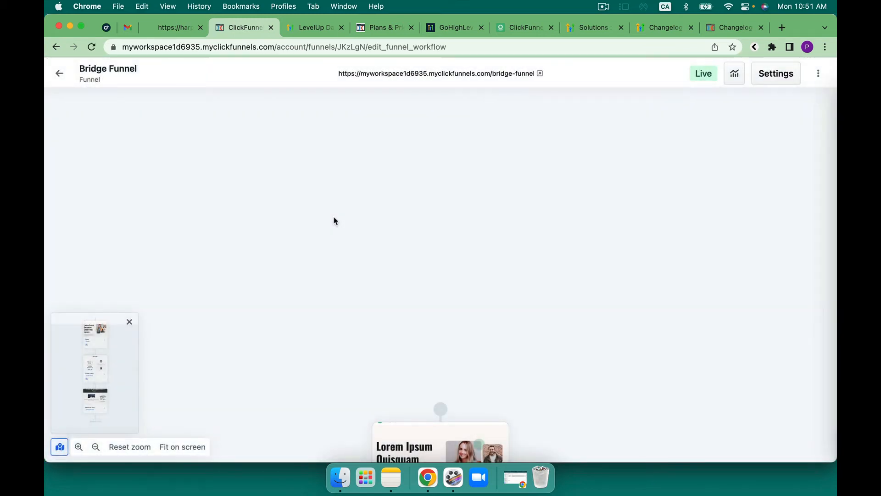
{"action": "scroll", "scroll_direction": "down", "scroll_amount": 3}
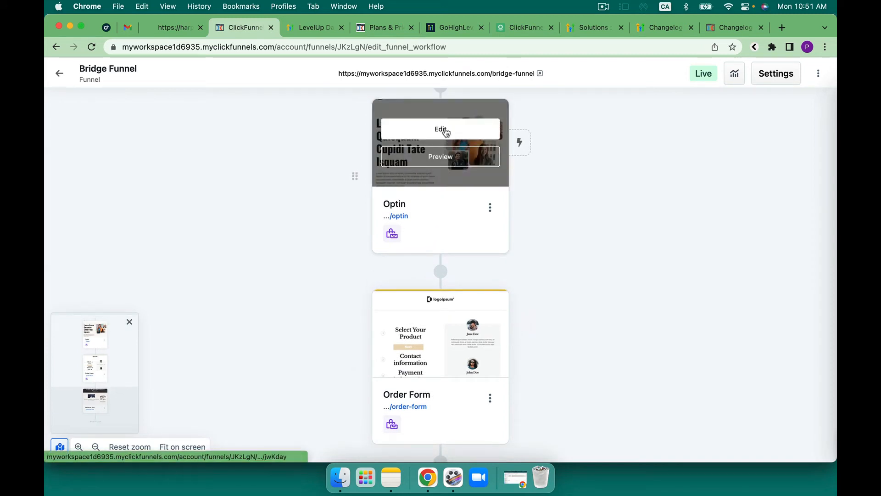
{"action": "left_click", "coordinate": [440, 129]}
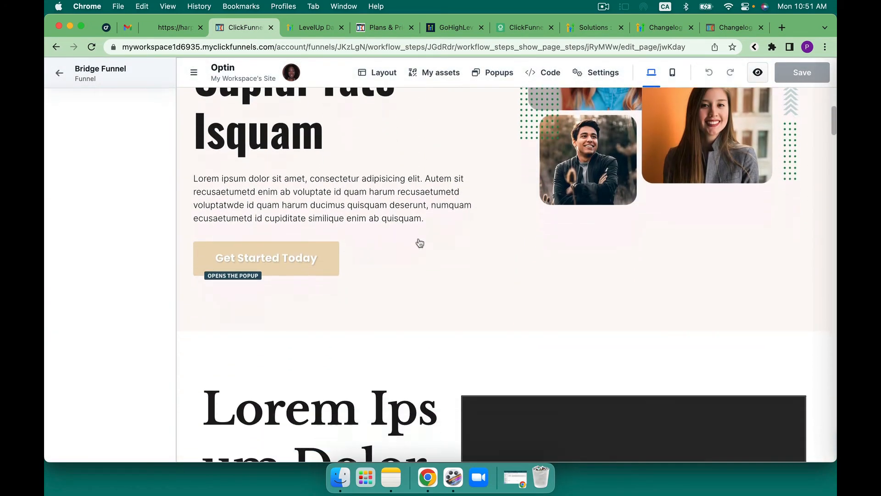
- Open Add Element and scroll the General elements to add an Input below Get Started Today
{"action": "scroll", "scroll_direction": "down", "scroll_amount": 3}
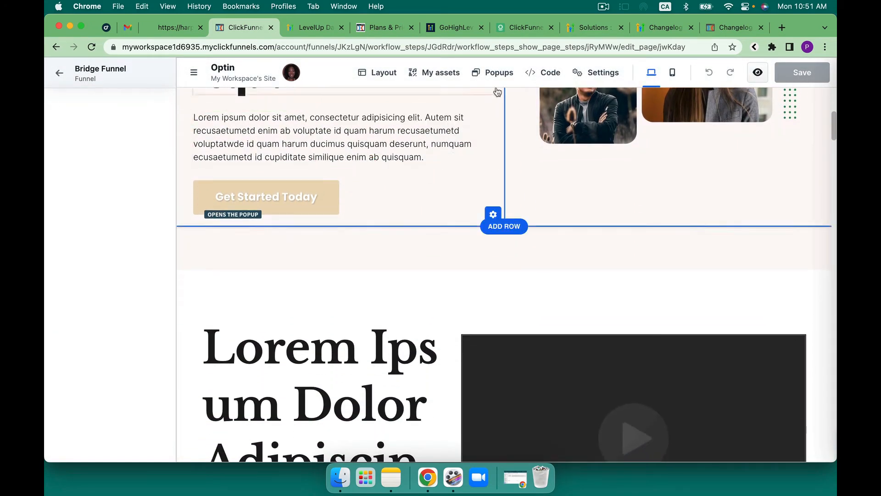
{"action": "left_click", "coordinate": [499, 72]}
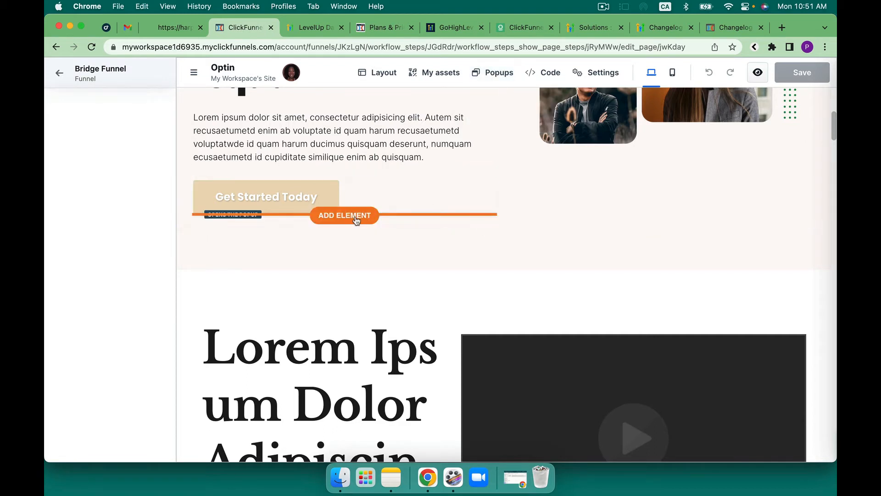
{"action": "left_click", "coordinate": [344, 216]}
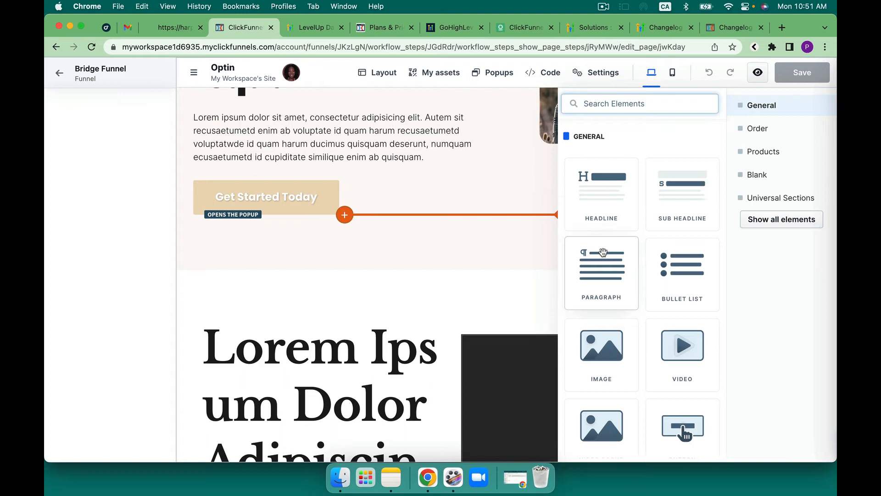
{"action": "scroll", "scroll_direction": "down", "scroll_amount": 3}
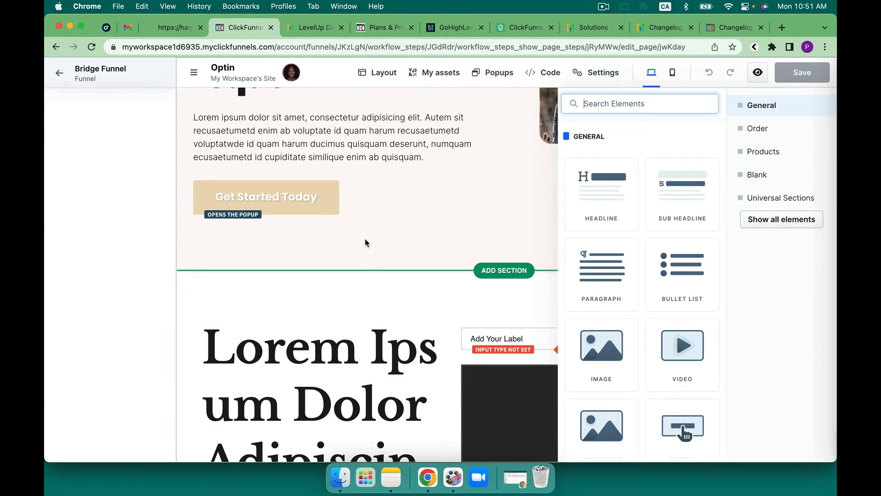
{"action": "scroll", "scroll_direction": "down", "scroll_amount": 3}
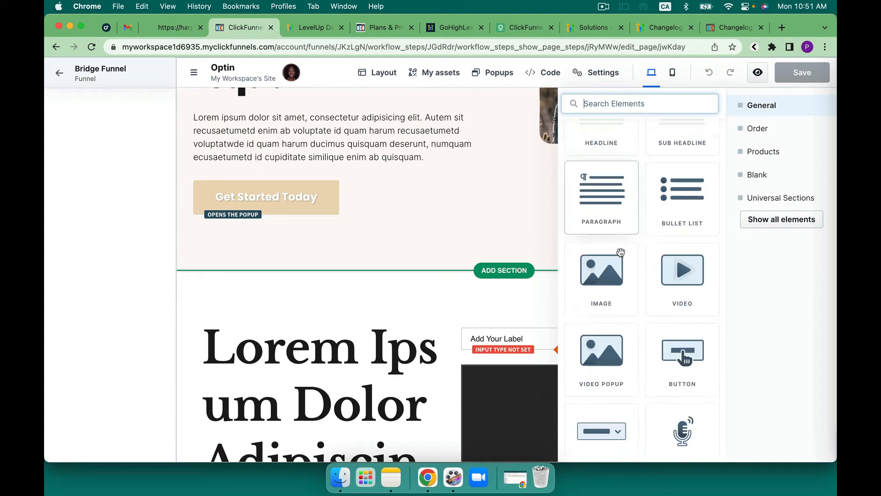
{"action": "scroll", "scroll_direction": "down", "scroll_amount": 3}
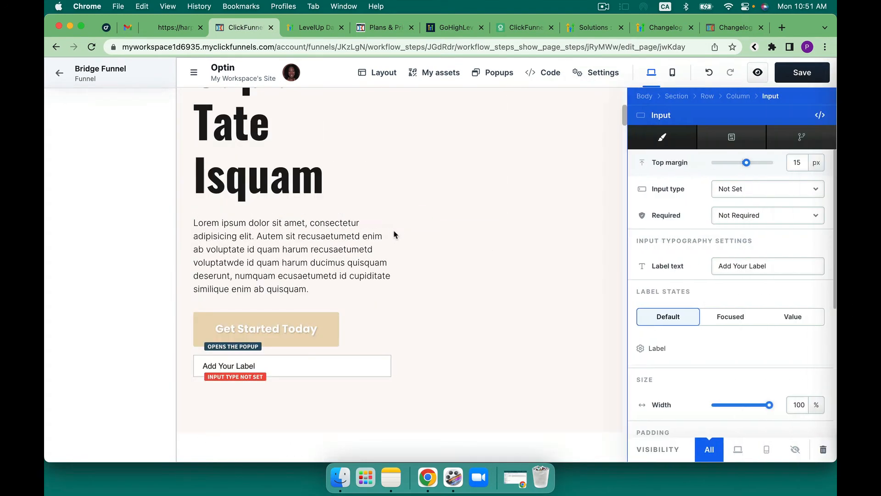
- Make the input a Required Custom Type field 'Birthday' with the label 'Birthday'
{"action": "left_click", "coordinate": [766, 189]}
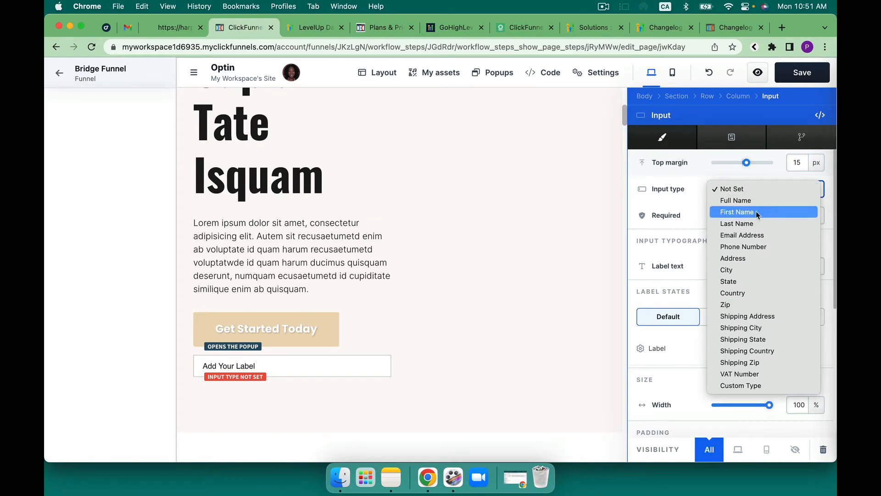
{"action": "mouse_move", "coordinate": [756, 200]}
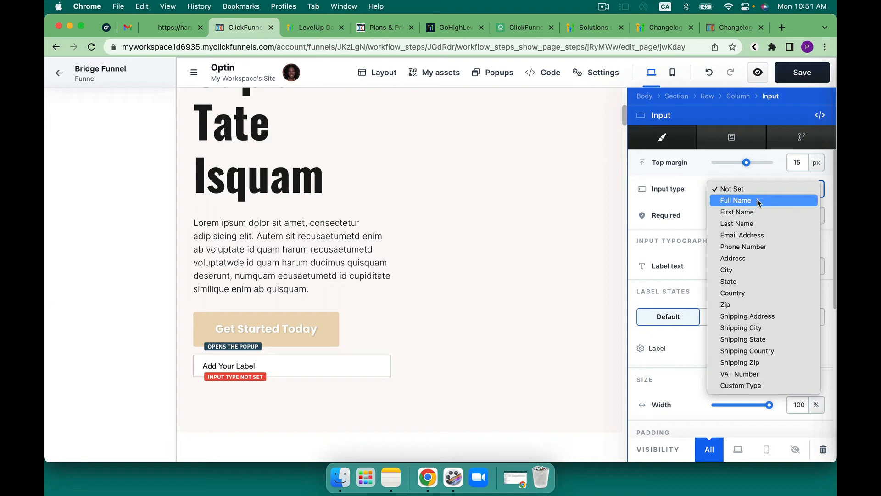
{"action": "mouse_move", "coordinate": [758, 227]}
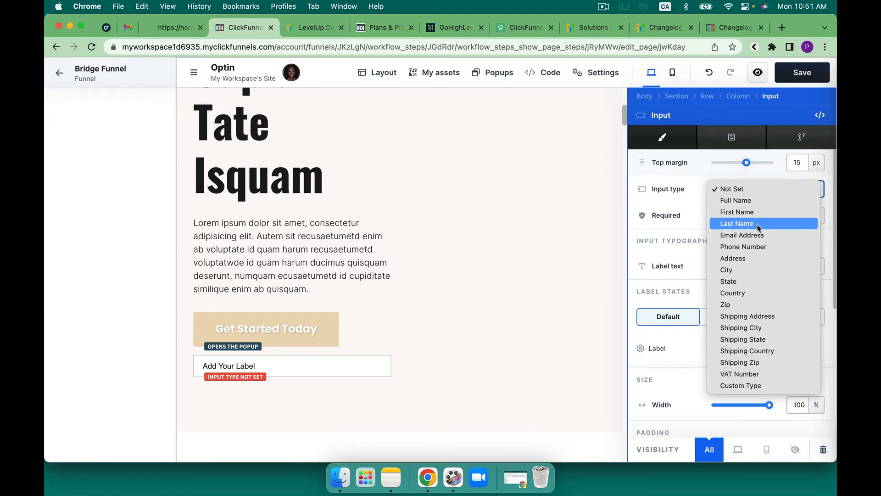
{"action": "left_click", "coordinate": [740, 385]}
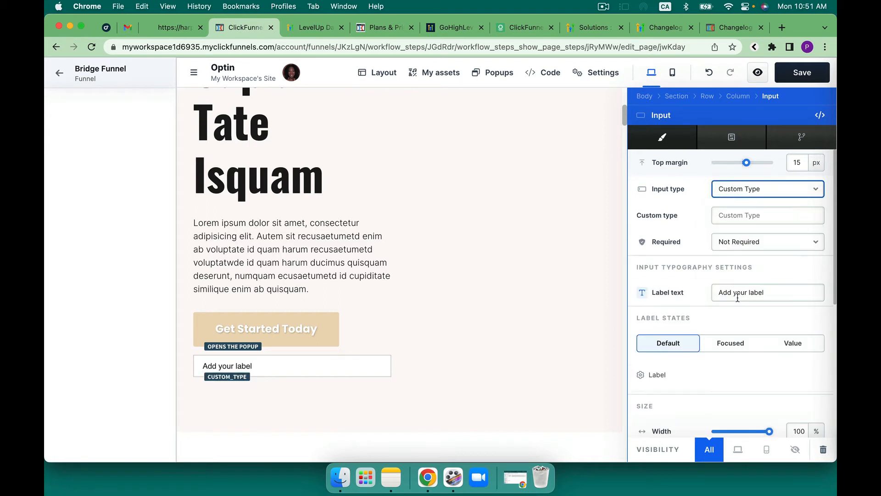
{"action": "left_click", "coordinate": [768, 215]}
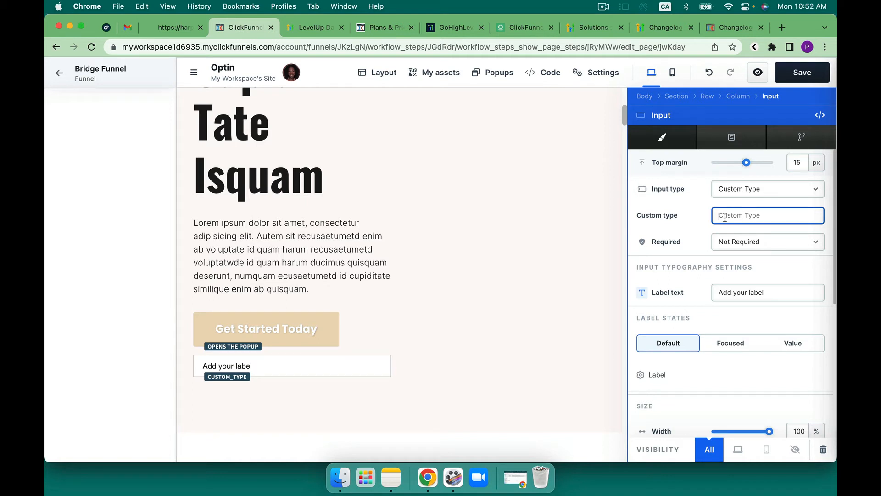
{"action": "type", "text": "Birthday"}
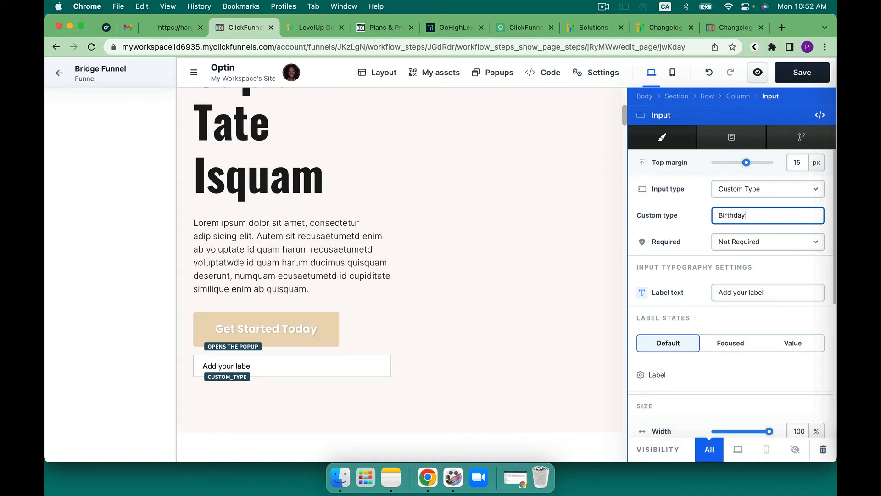
{"action": "left_click", "coordinate": [766, 242]}
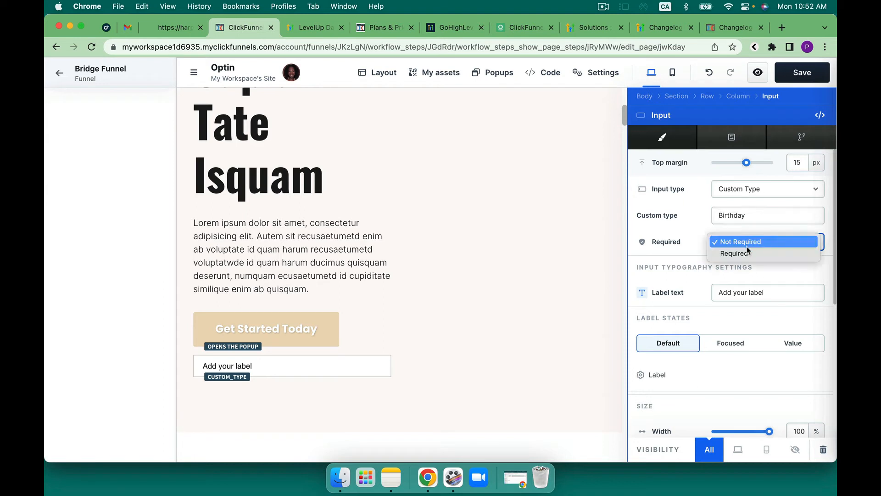
{"action": "left_click", "coordinate": [734, 253]}
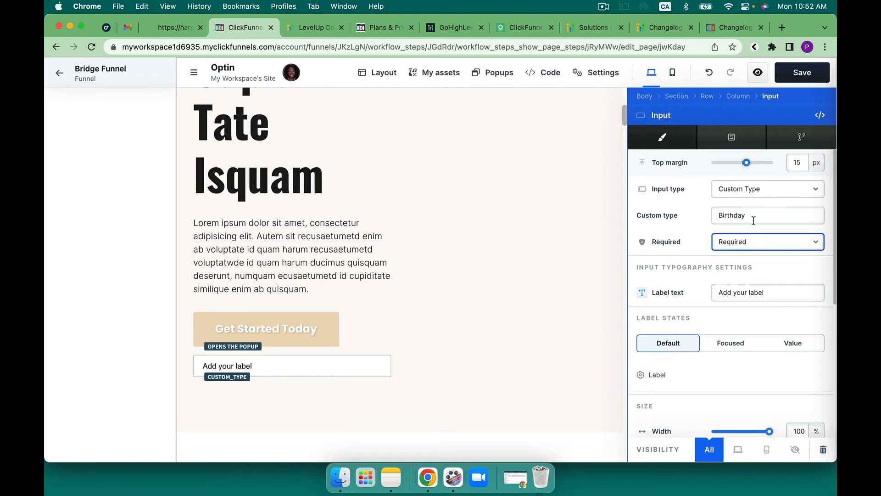
{"action": "left_click", "coordinate": [767, 292]}
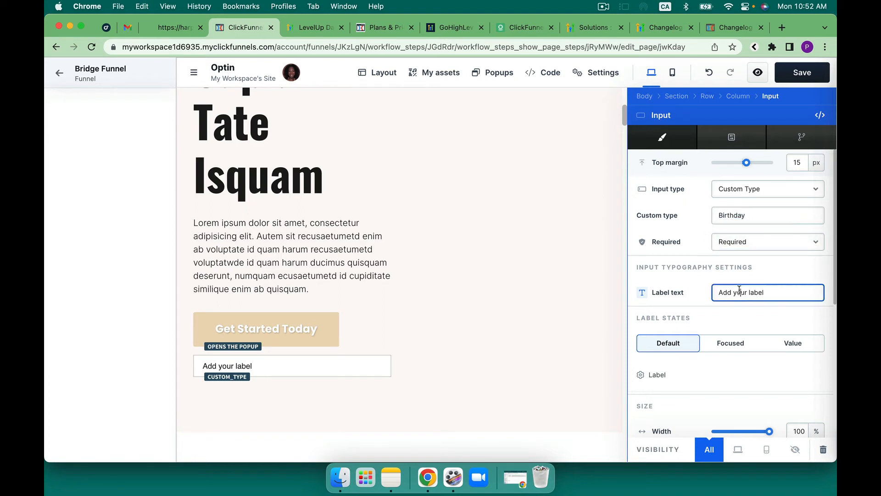
{"action": "type", "text": "Birthday"}
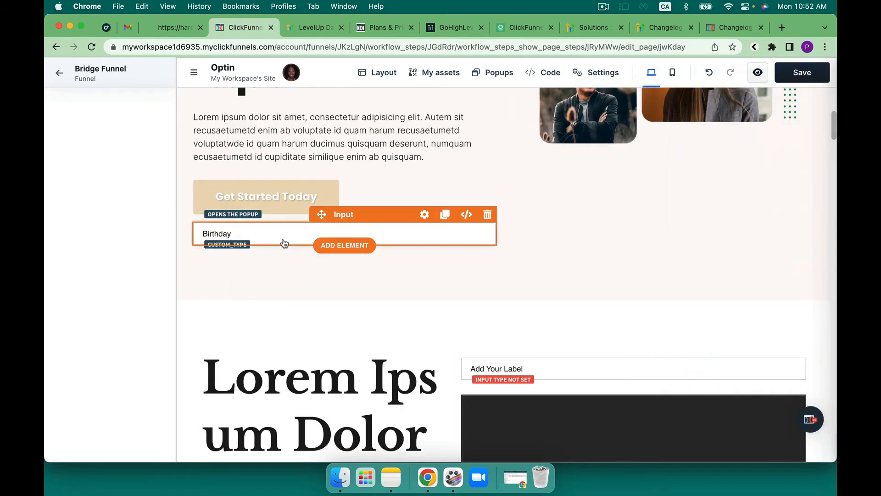
- Add a Click to Sign Up button under Birthday, toggle the Code panel, then go to Client Tracks
{"action": "left_click", "coordinate": [344, 245]}
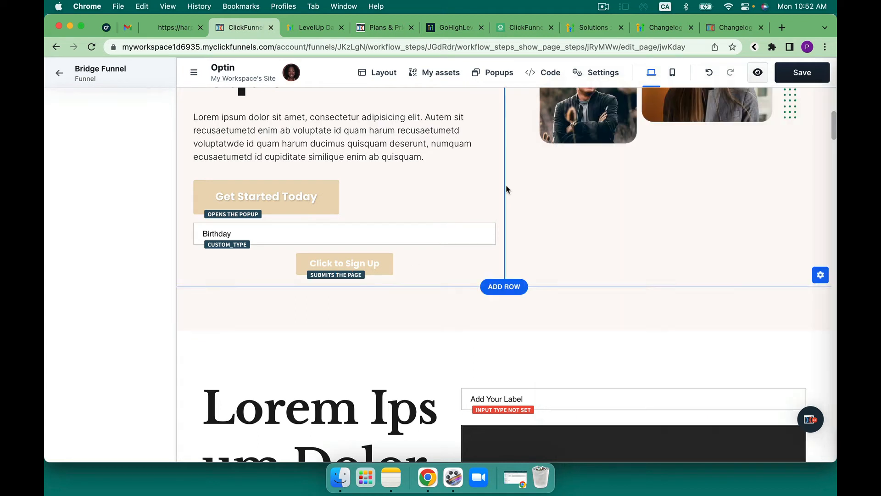
{"action": "left_click", "coordinate": [345, 263]}
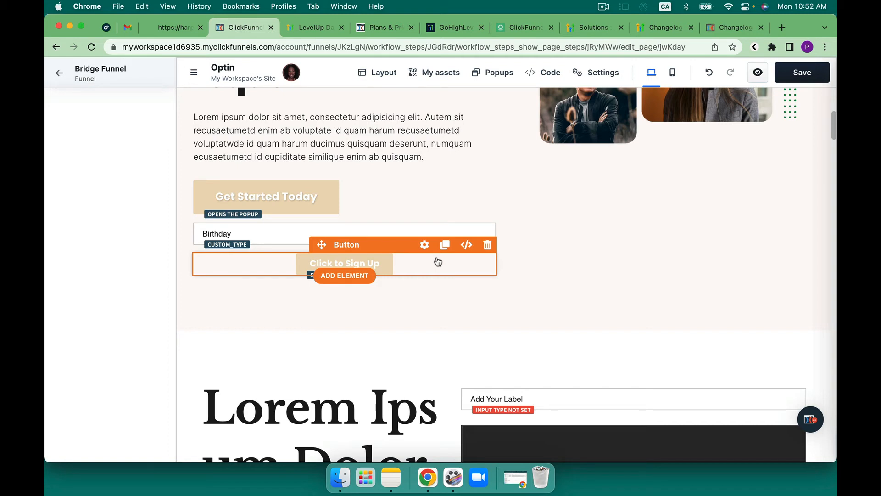
{"action": "left_click", "coordinate": [543, 72]}
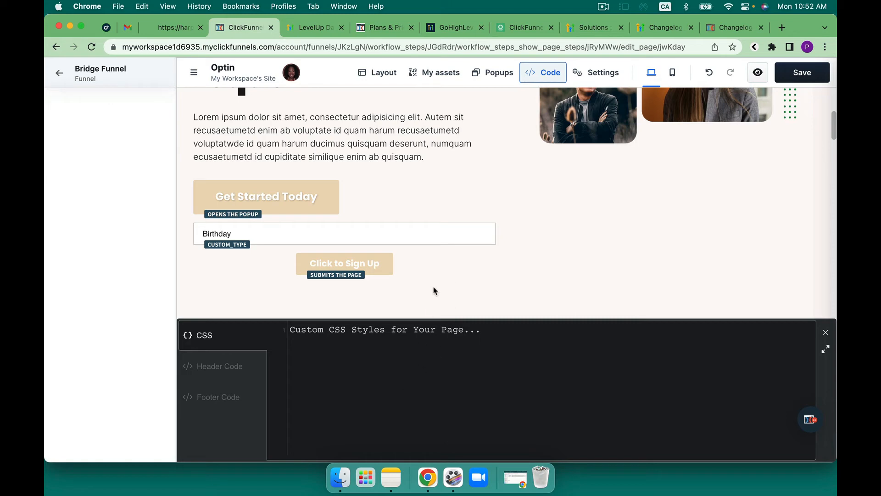
{"action": "mouse_move", "coordinate": [472, 175]}
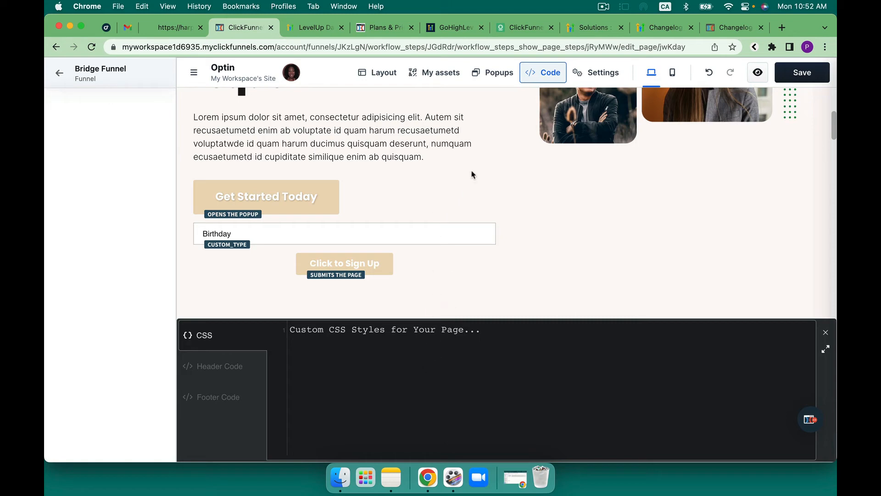
{"action": "left_click", "coordinate": [542, 72]}
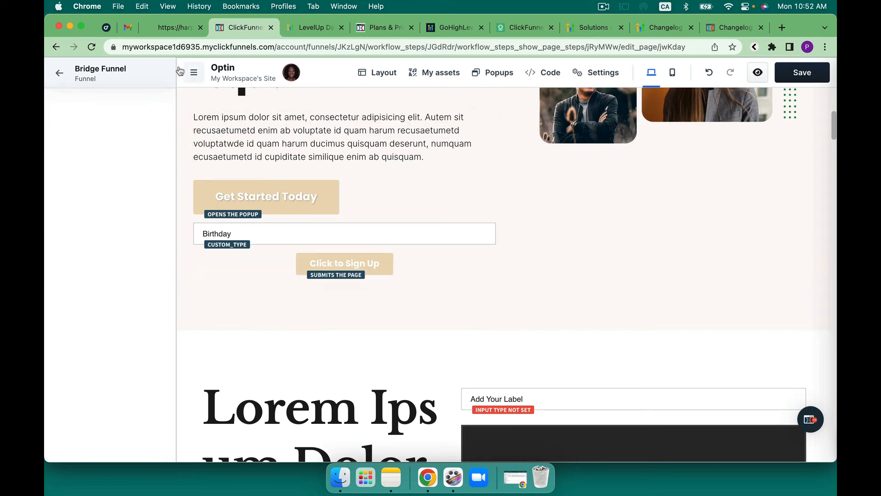
{"action": "left_click", "coordinate": [106, 27]}
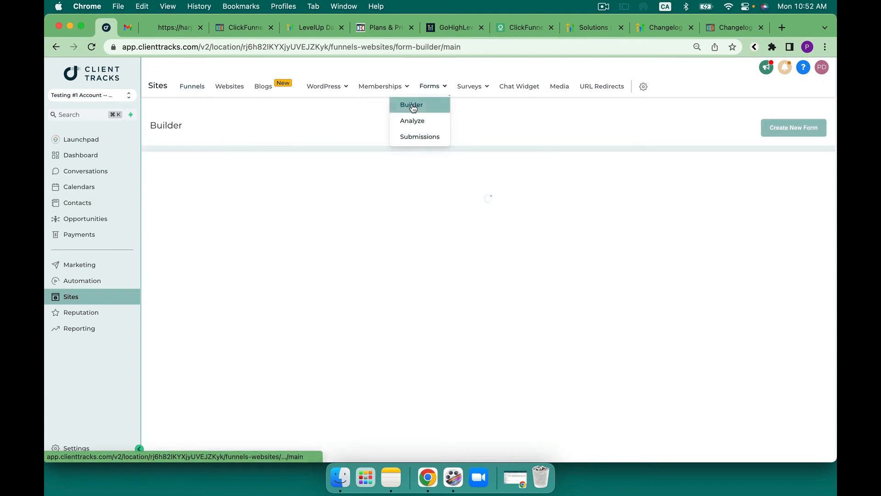
- Edit the Lead Generation Form in the Forms Builder, view its Integrate Form embed code, return to ClickFunnels
{"action": "left_click", "coordinate": [411, 105]}
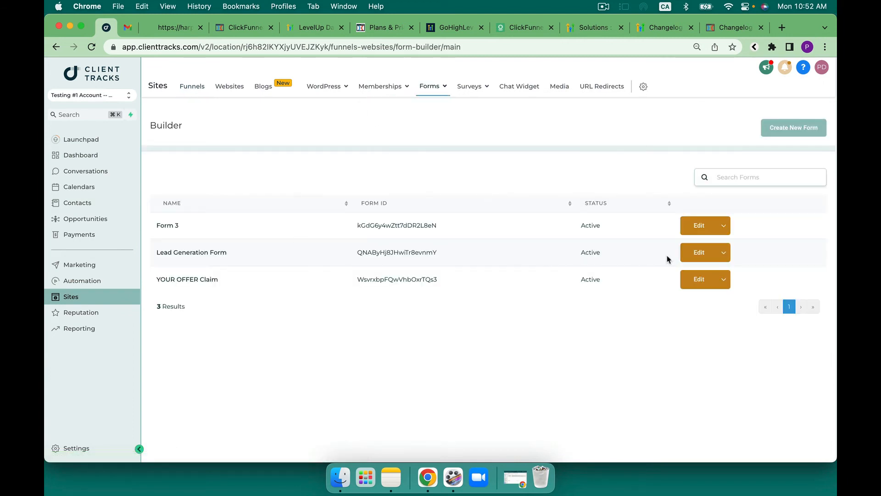
{"action": "left_click", "coordinate": [699, 252]}
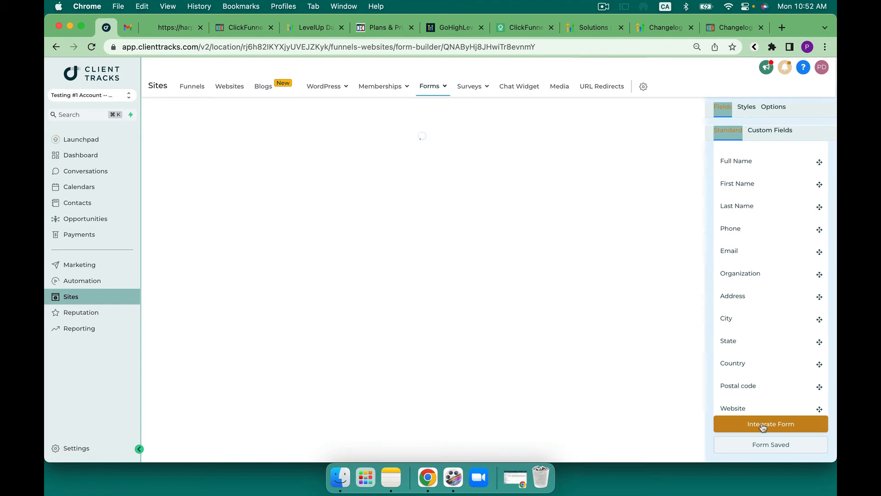
{"action": "left_click", "coordinate": [770, 423]}
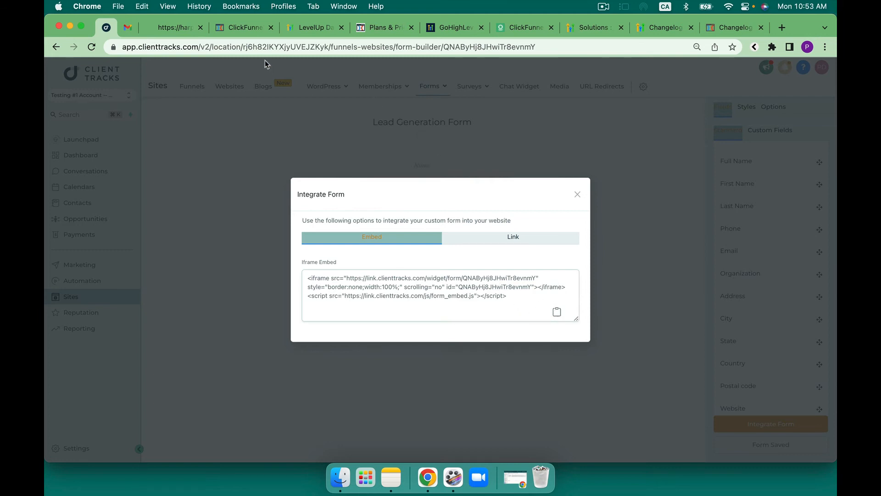
{"action": "left_click", "coordinate": [243, 27]}
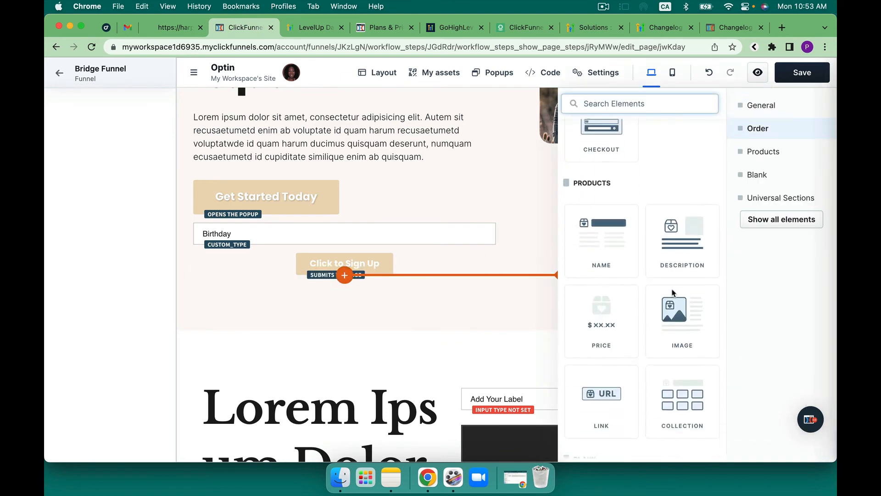
- Browse the Universal Sections, Blank and Products categories, then exit the editor despite unsaved changes
{"action": "left_click", "coordinate": [781, 198]}
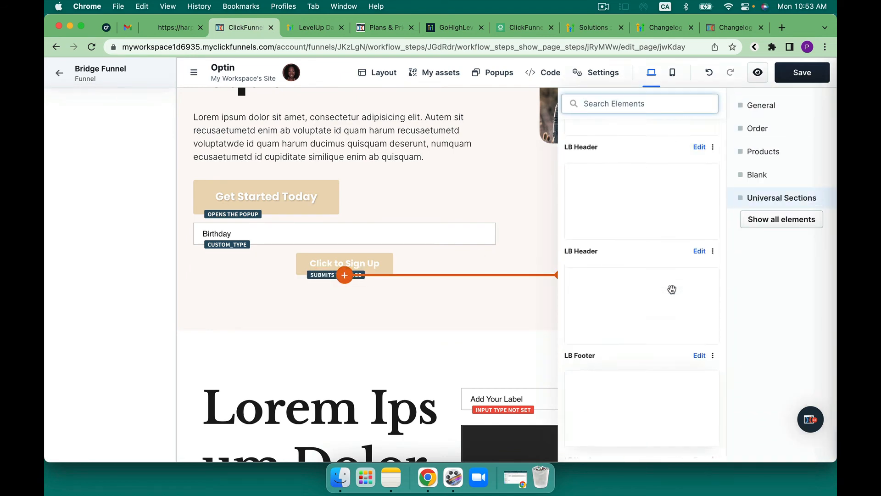
{"action": "left_click", "coordinate": [757, 175]}
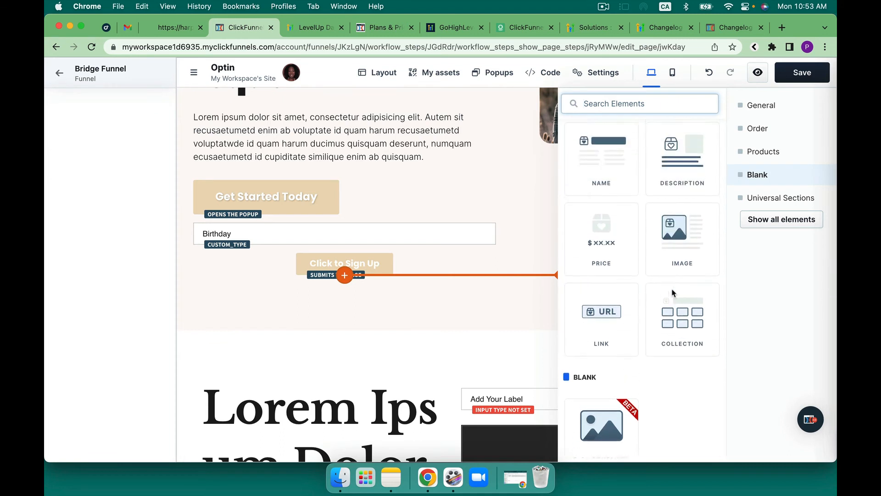
{"action": "left_click", "coordinate": [764, 152]}
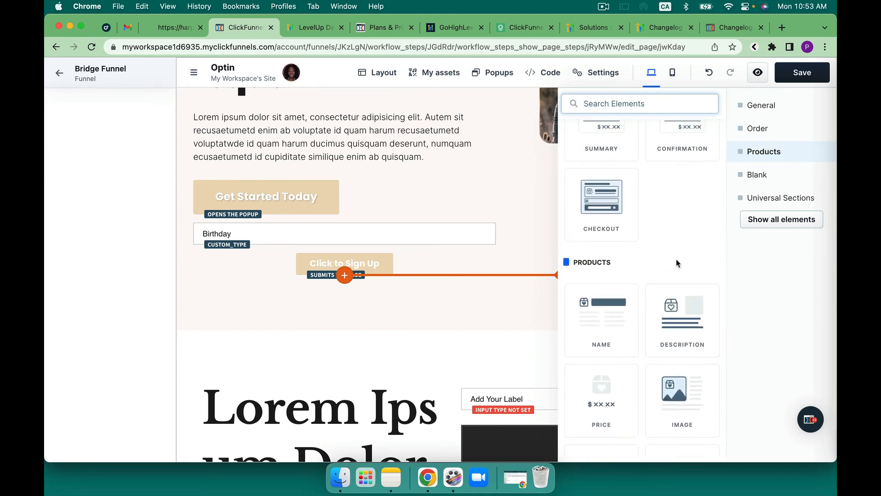
{"action": "left_click", "coordinate": [758, 128]}
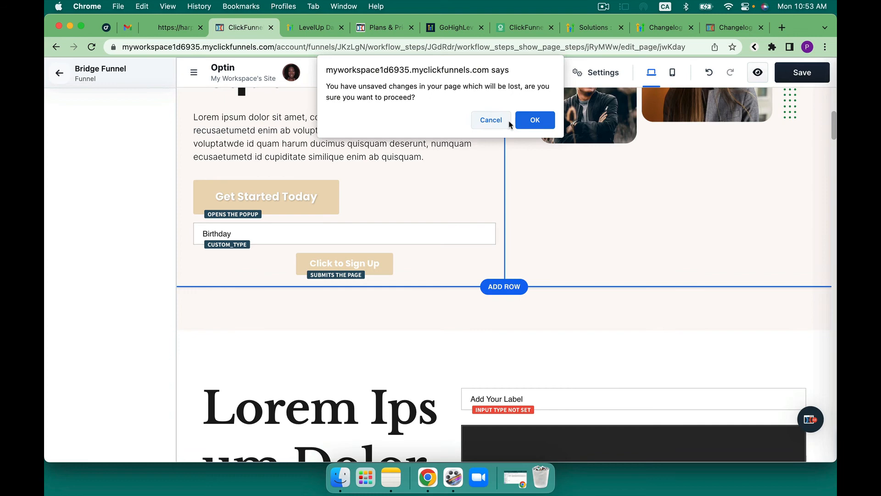
{"action": "left_click", "coordinate": [534, 120]}
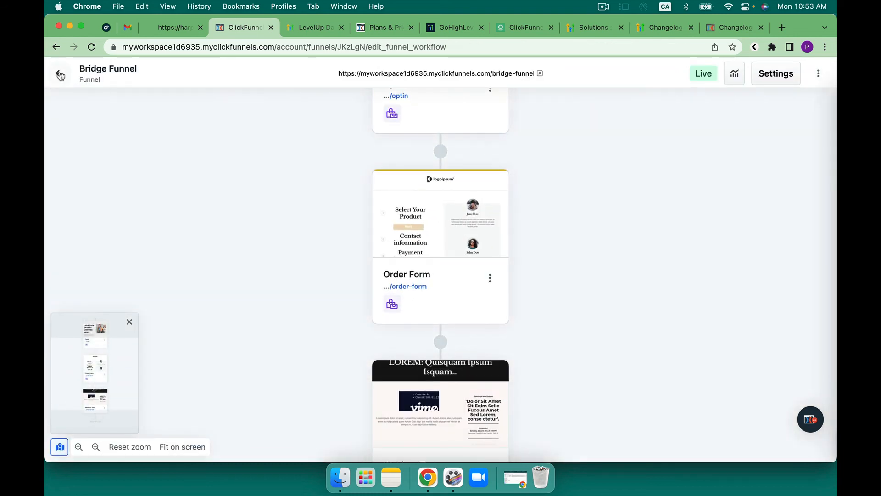
- Open the newest contact from the Contacts list and scroll down to its opt-in Timeline
{"action": "left_click", "coordinate": [59, 73]}
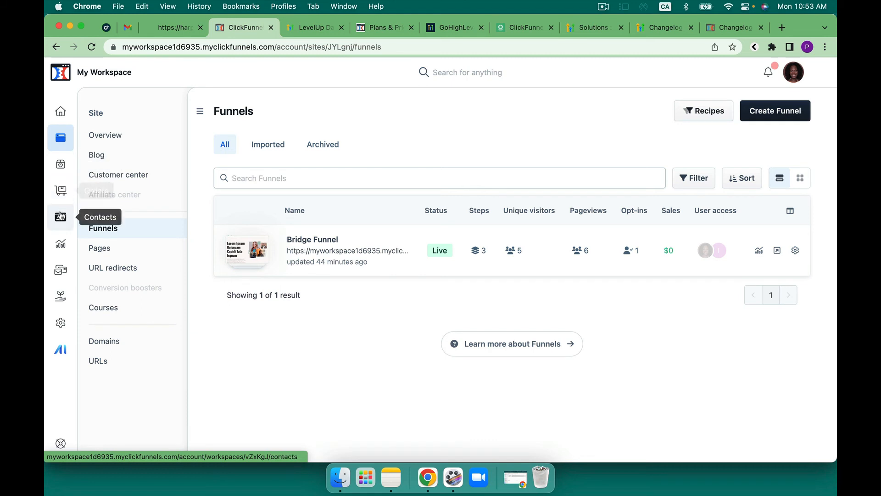
{"action": "left_click", "coordinate": [60, 217]}
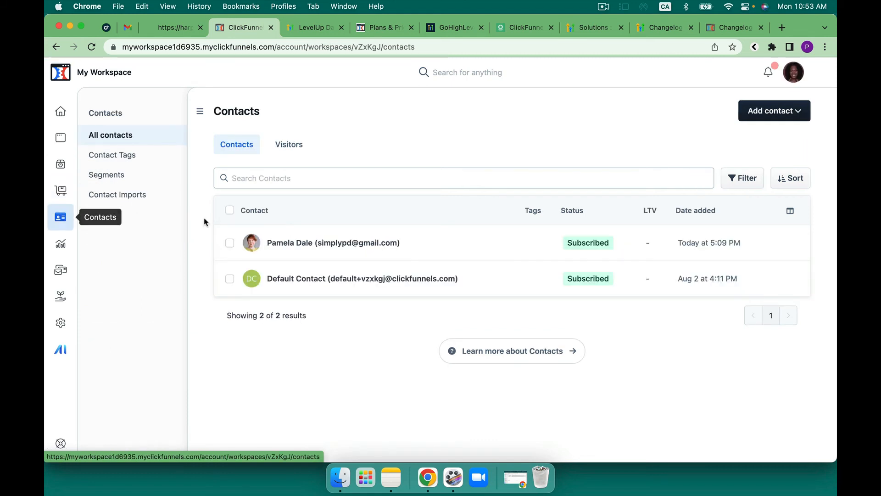
{"action": "left_click", "coordinate": [333, 242]}
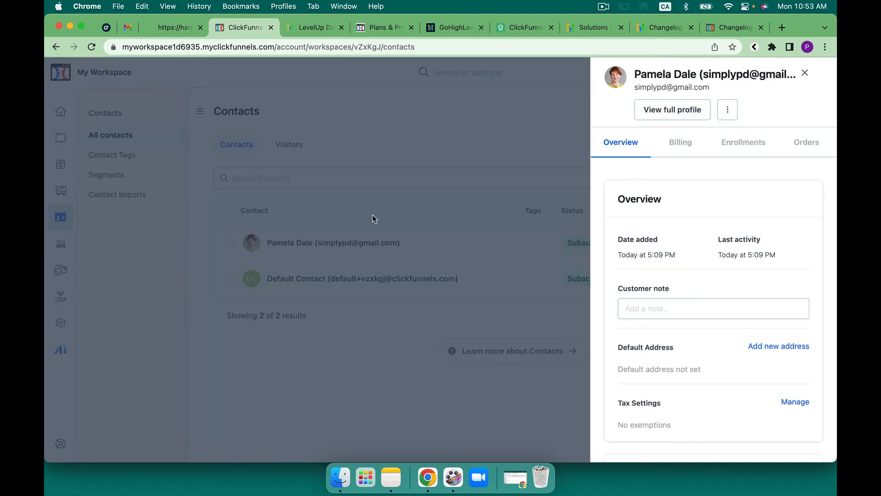
{"action": "scroll", "scroll_direction": "down", "scroll_amount": 3}
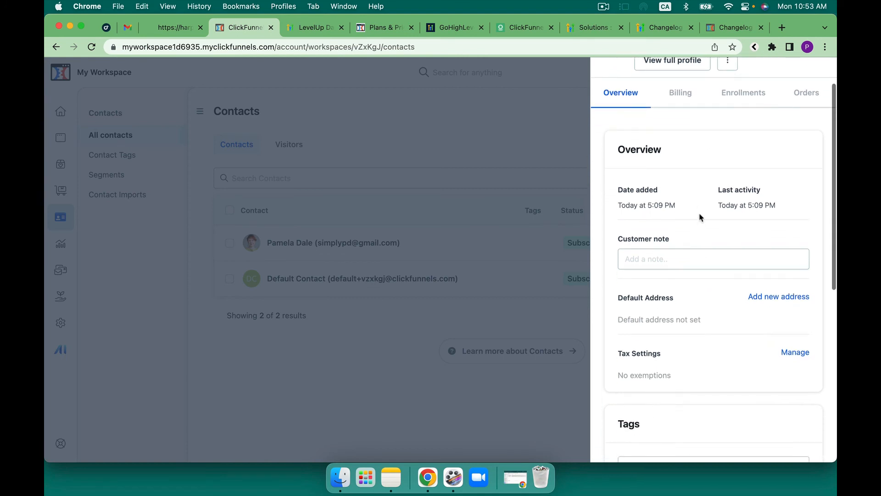
{"action": "scroll", "scroll_direction": "down", "scroll_amount": 3}
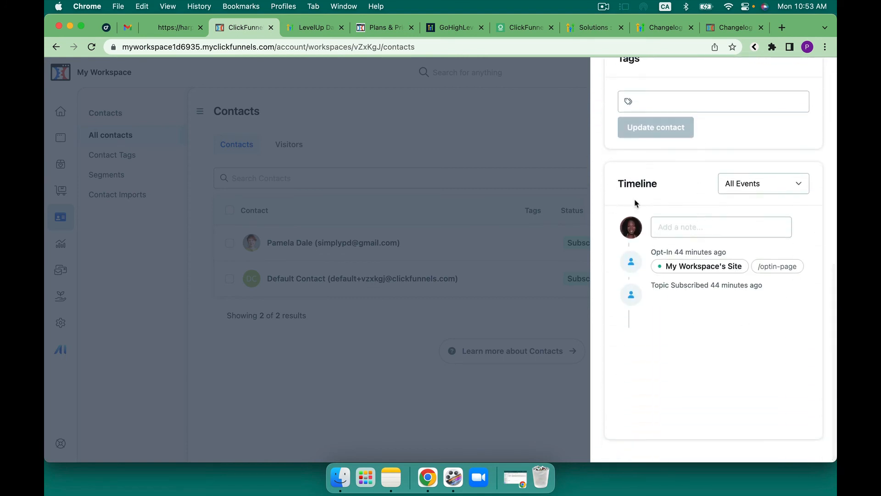
{"action": "mouse_move", "coordinate": [354, 95]}
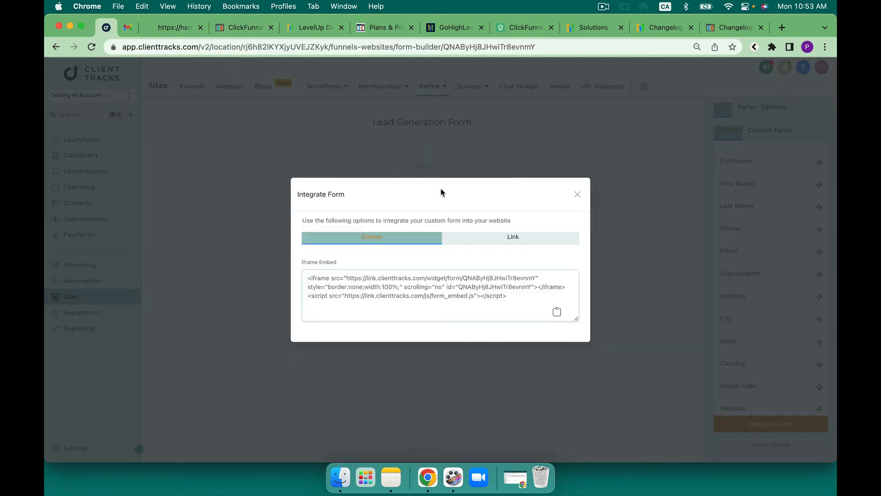
- Leave the Integrate Form code for the contact's form-submission activity, then return to ClickFunnels
{"action": "left_click", "coordinate": [78, 202]}
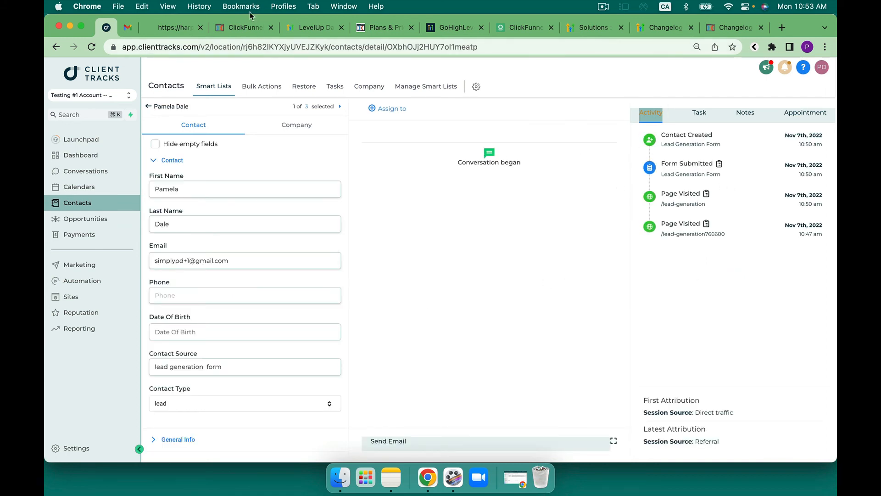
{"action": "left_click", "coordinate": [244, 27]}
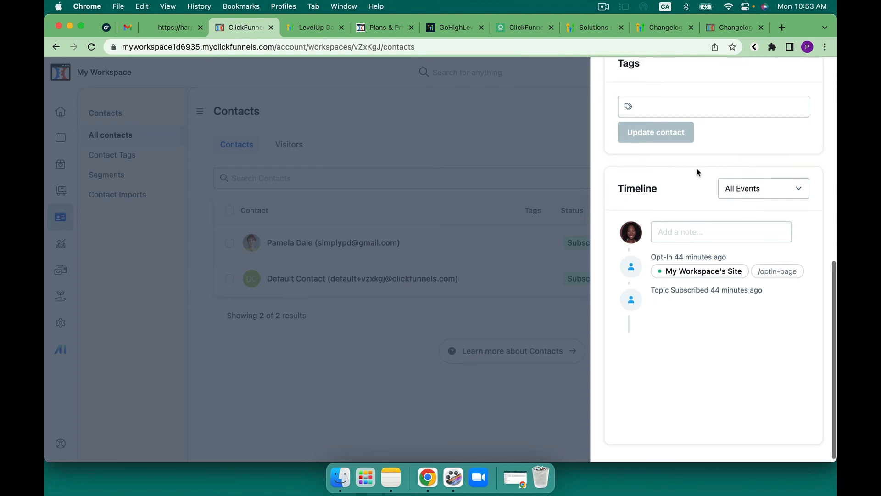
- Check the contact's empty Billing, Enrollments and Orders tabs, close the panel, and switch to Client Tracks
{"action": "left_click", "coordinate": [681, 142]}
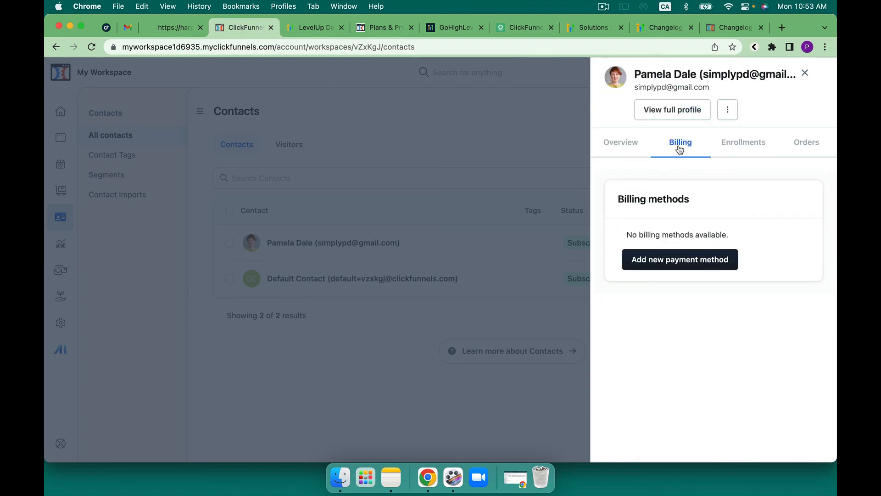
{"action": "left_click", "coordinate": [743, 143]}
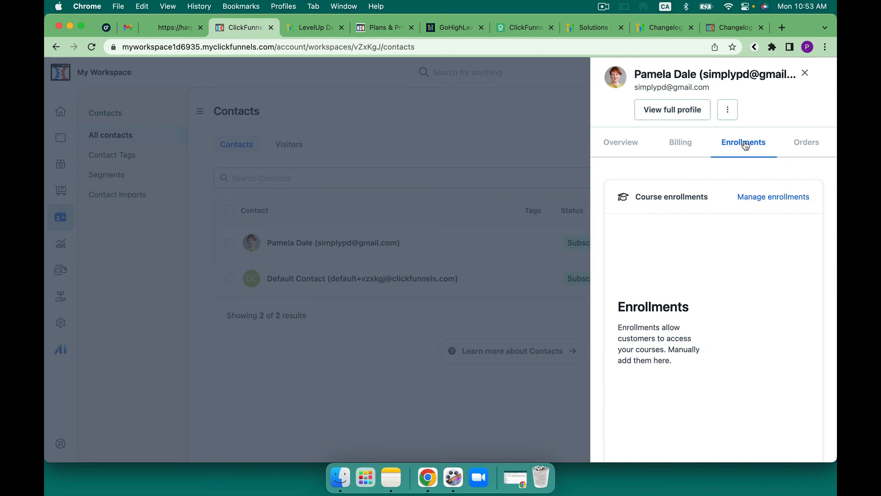
{"action": "left_click", "coordinate": [806, 142]}
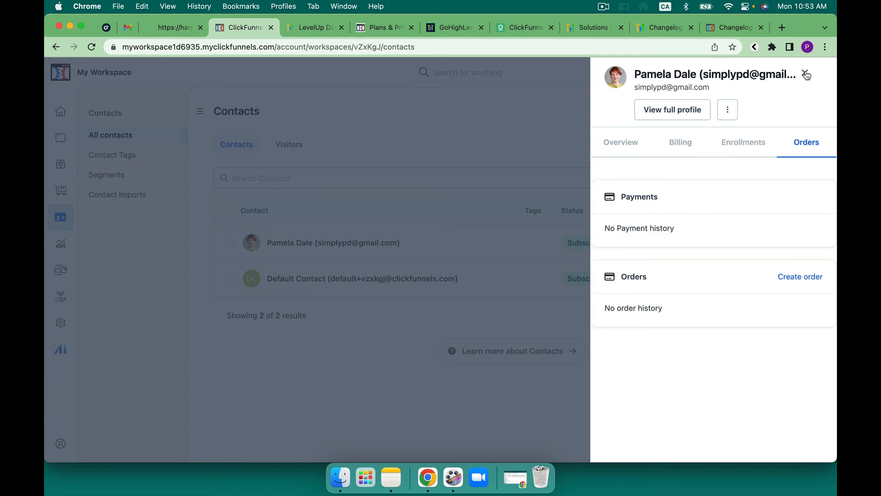
{"action": "left_click", "coordinate": [806, 75]}
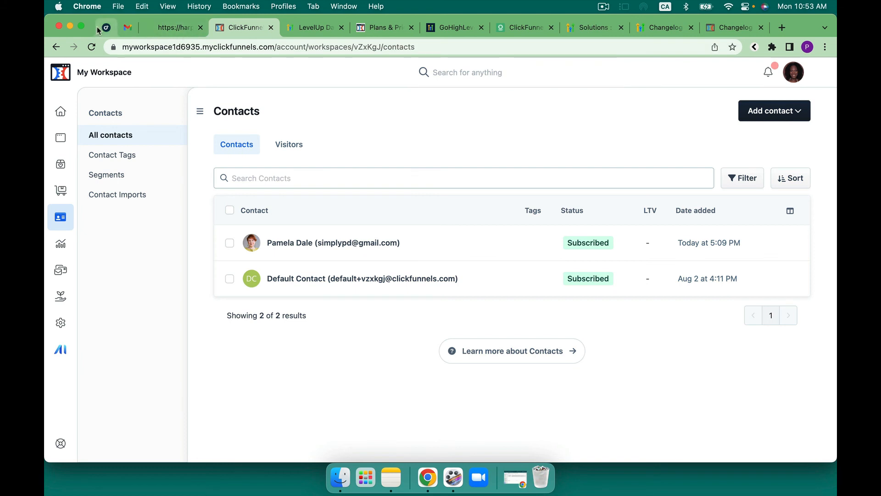
{"action": "left_click", "coordinate": [106, 27]}
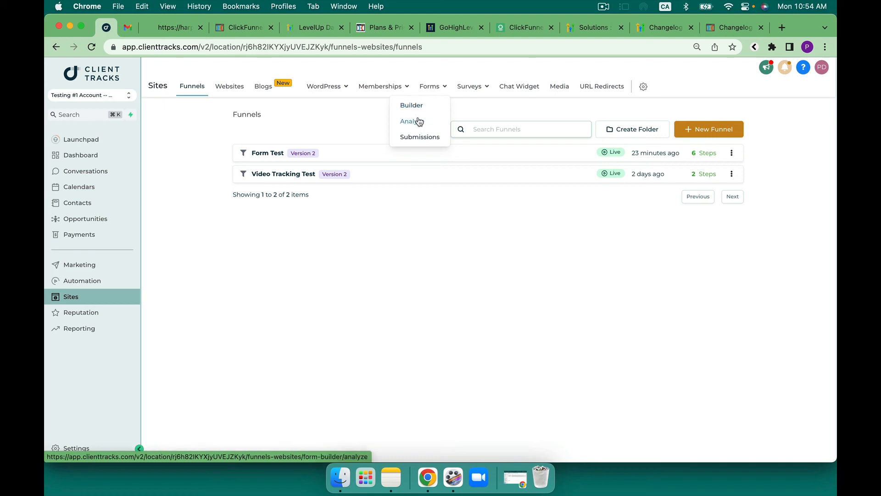
{"action": "left_click", "coordinate": [411, 121]}
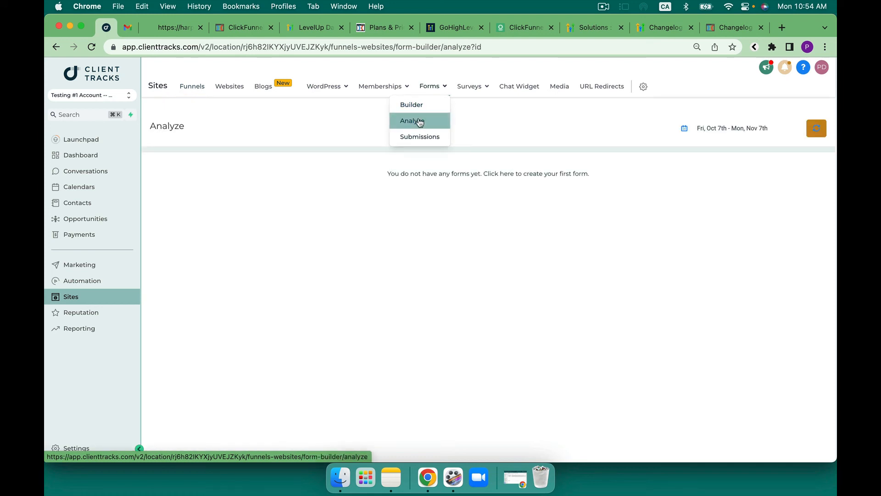
{"action": "left_click", "coordinate": [413, 121]}
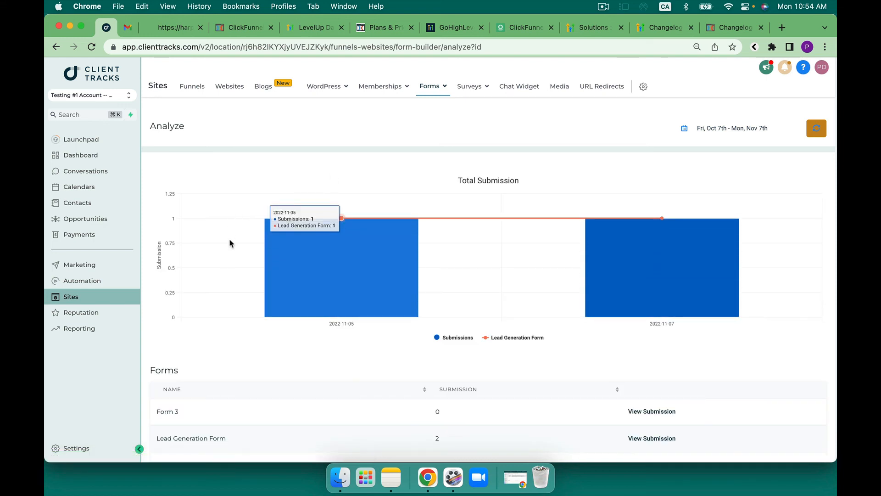
{"action": "left_click", "coordinate": [430, 86]}
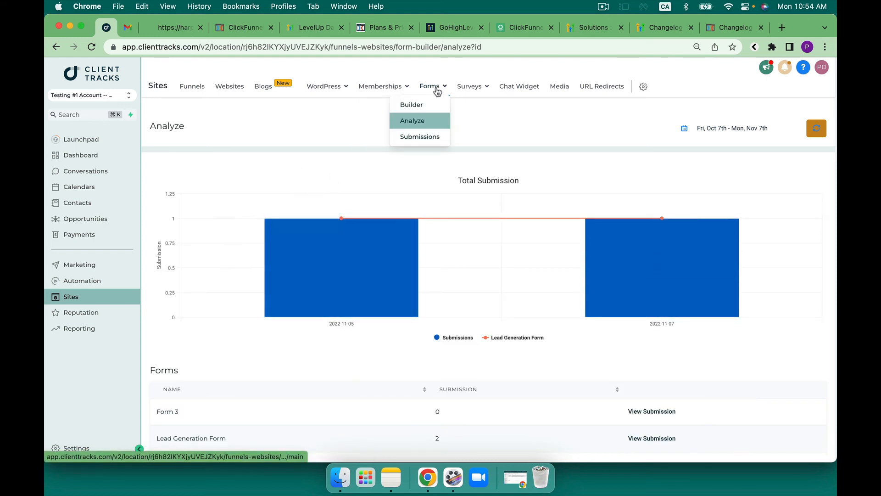
{"action": "mouse_move", "coordinate": [292, 267]}
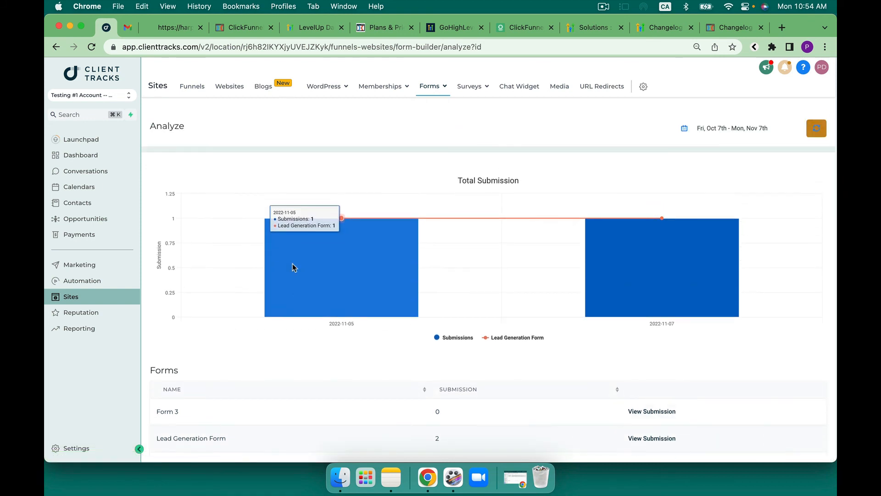
{"action": "left_click", "coordinate": [430, 86]}
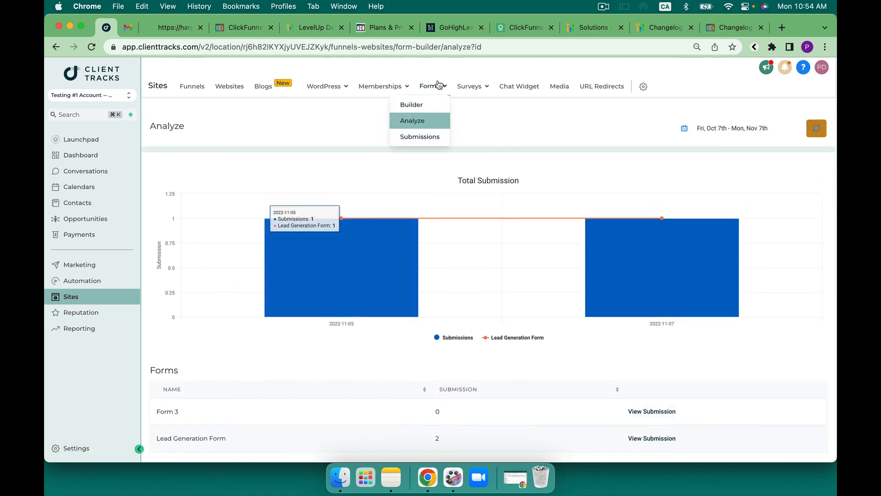
{"action": "left_click", "coordinate": [420, 137]}
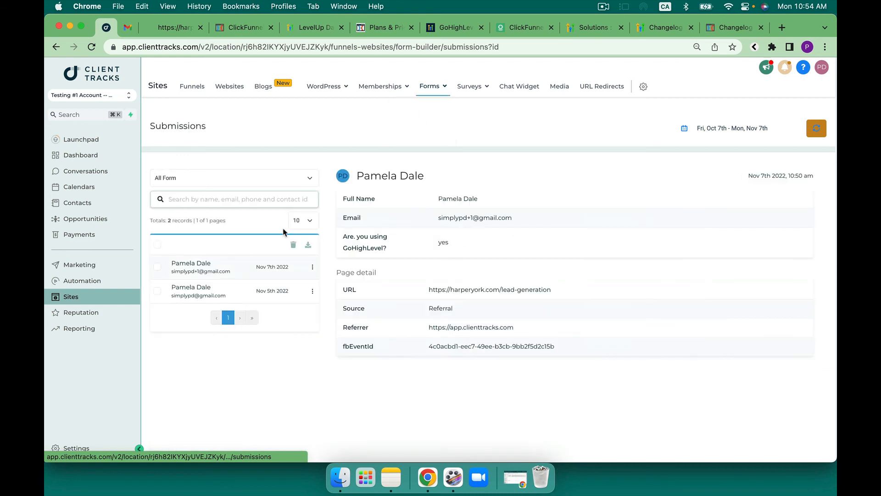
- Filter the Submissions list to the Lead Generation Form using the All Form dropdown
{"action": "left_click", "coordinate": [234, 178]}
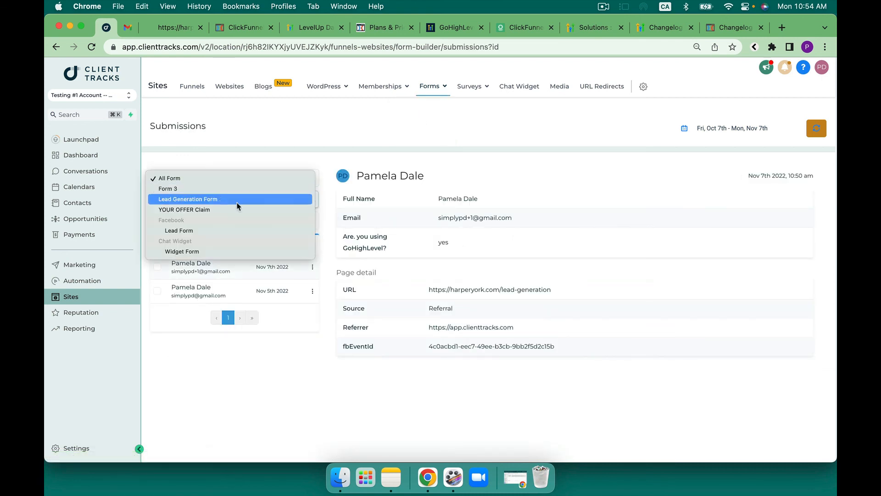
{"action": "left_click", "coordinate": [187, 199]}
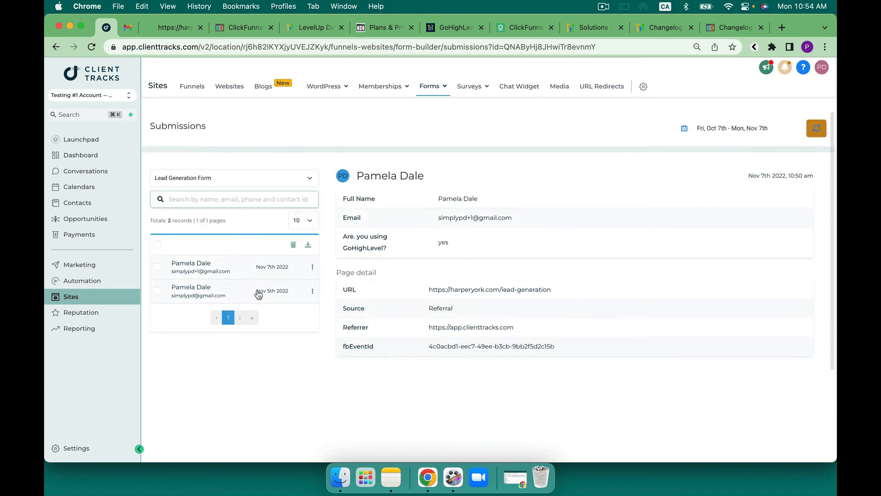
{"action": "mouse_move", "coordinate": [125, 74]}
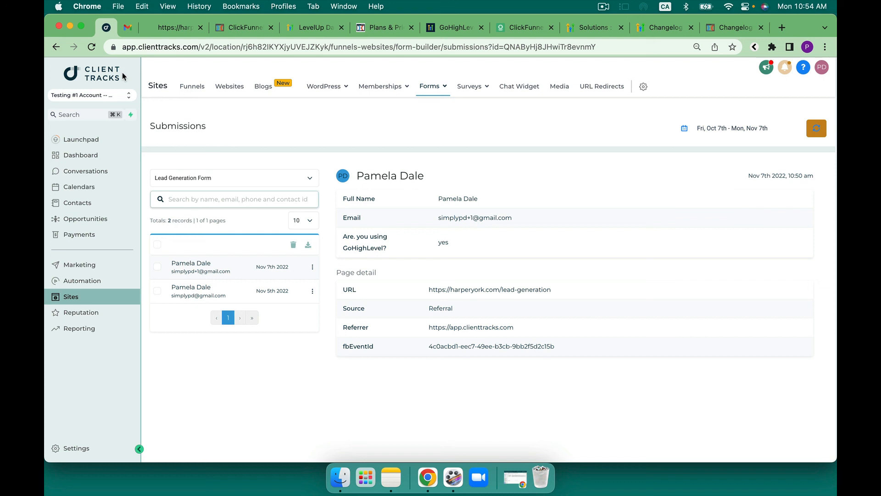
{"action": "mouse_move", "coordinate": [86, 155]}
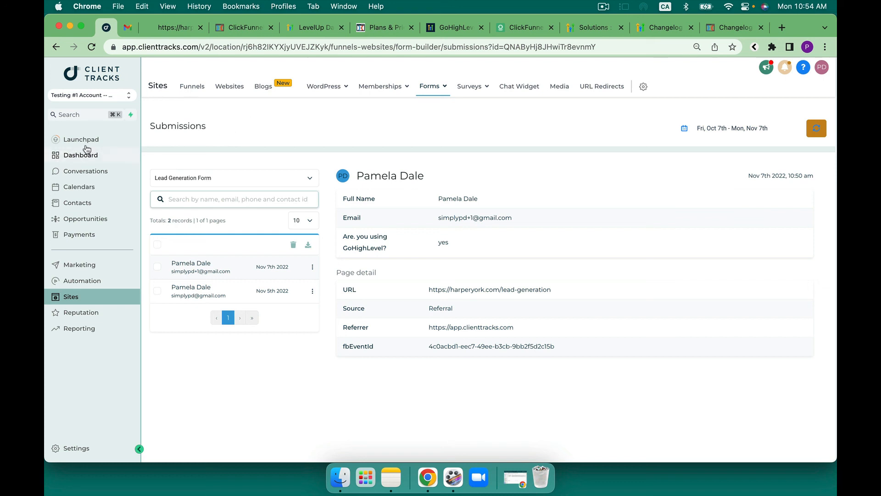